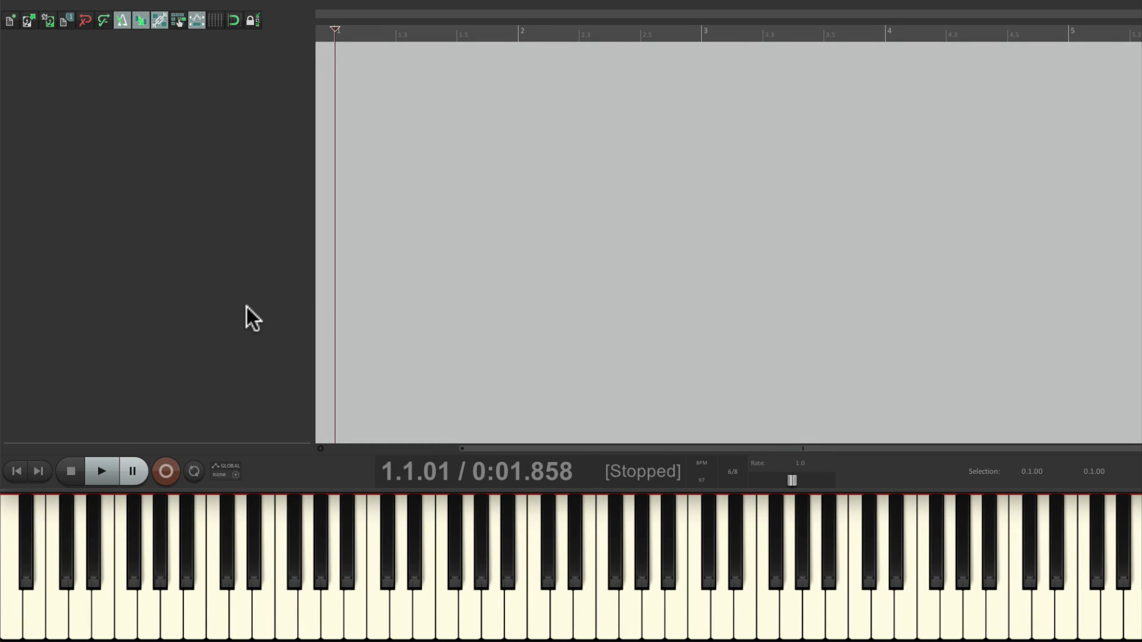
pyautogui.moveTo(211, 241)
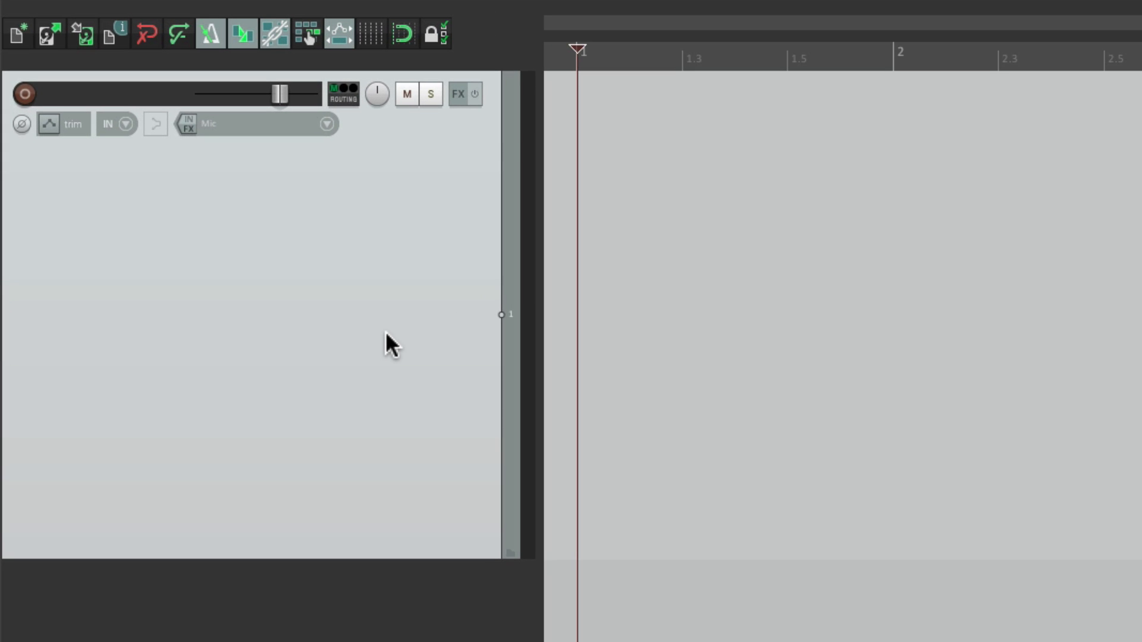
# Name the track 'Piano', take input from all channels of the USB MIDI keyboard, and monitor input
pyautogui.doubleClick(110, 92)
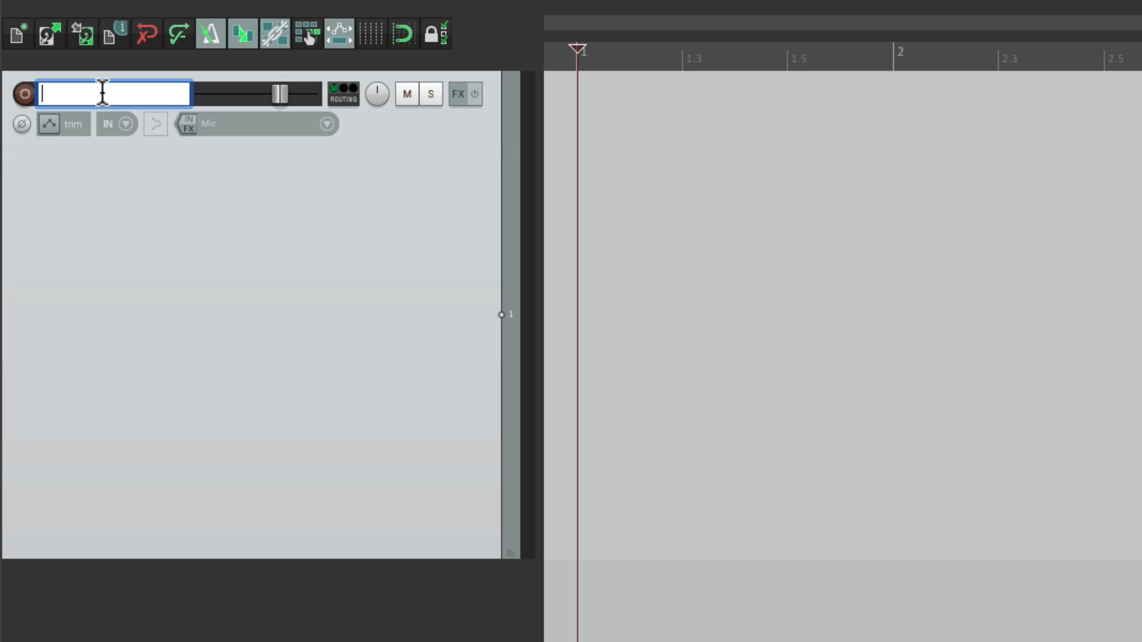
pyautogui.write('Piano')
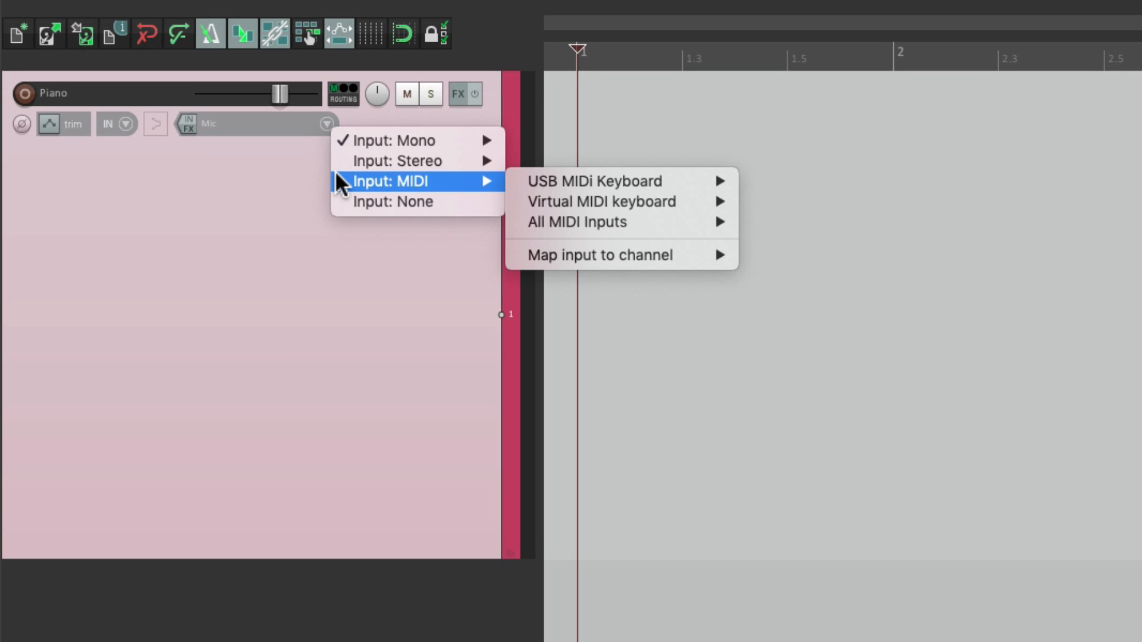
pyautogui.moveTo(595, 181)
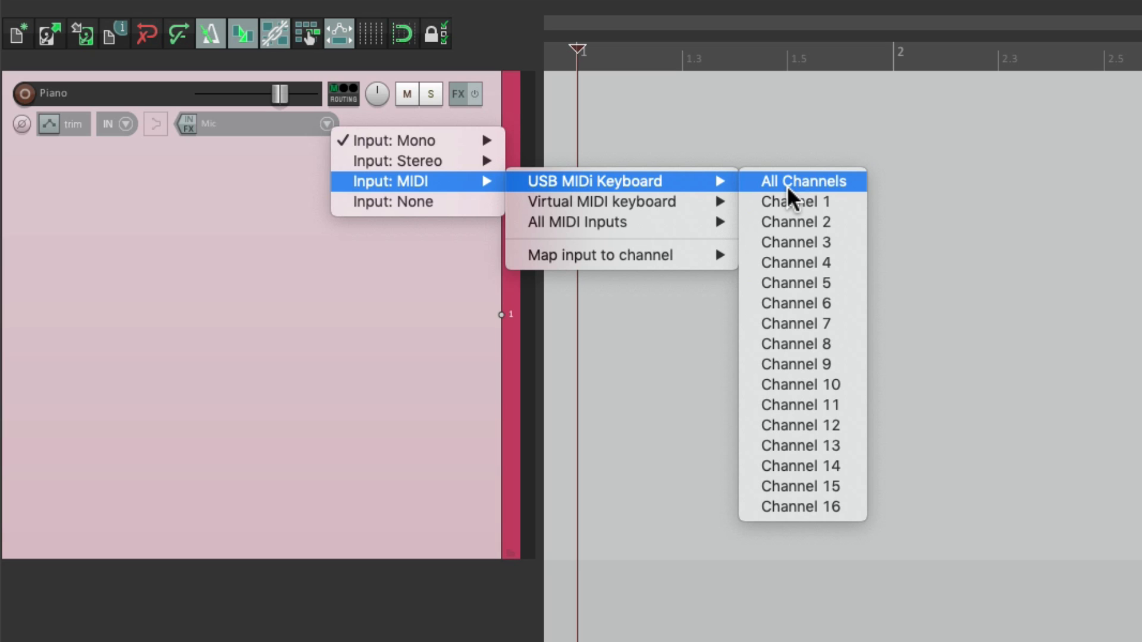
pyautogui.click(802, 181)
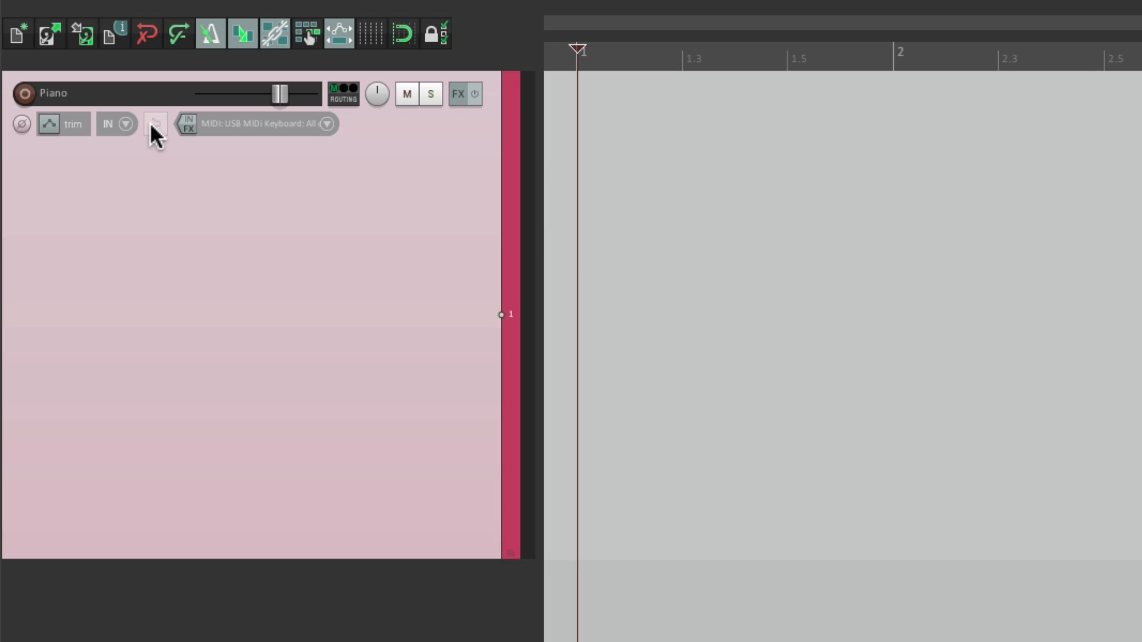
pyautogui.click(24, 92)
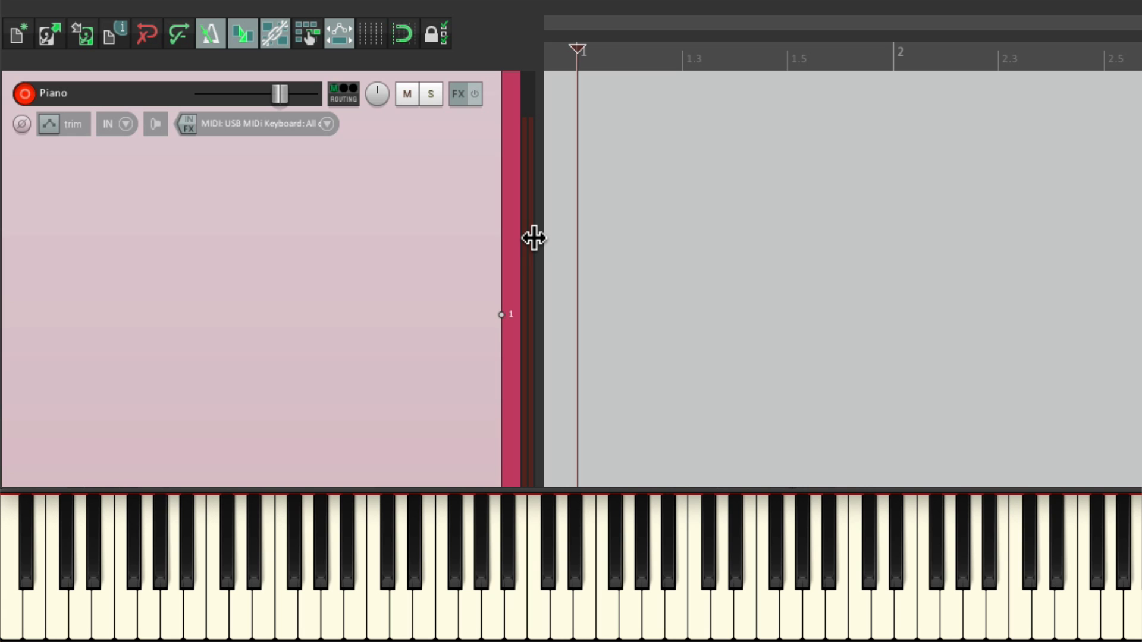
pyautogui.moveTo(442, 287)
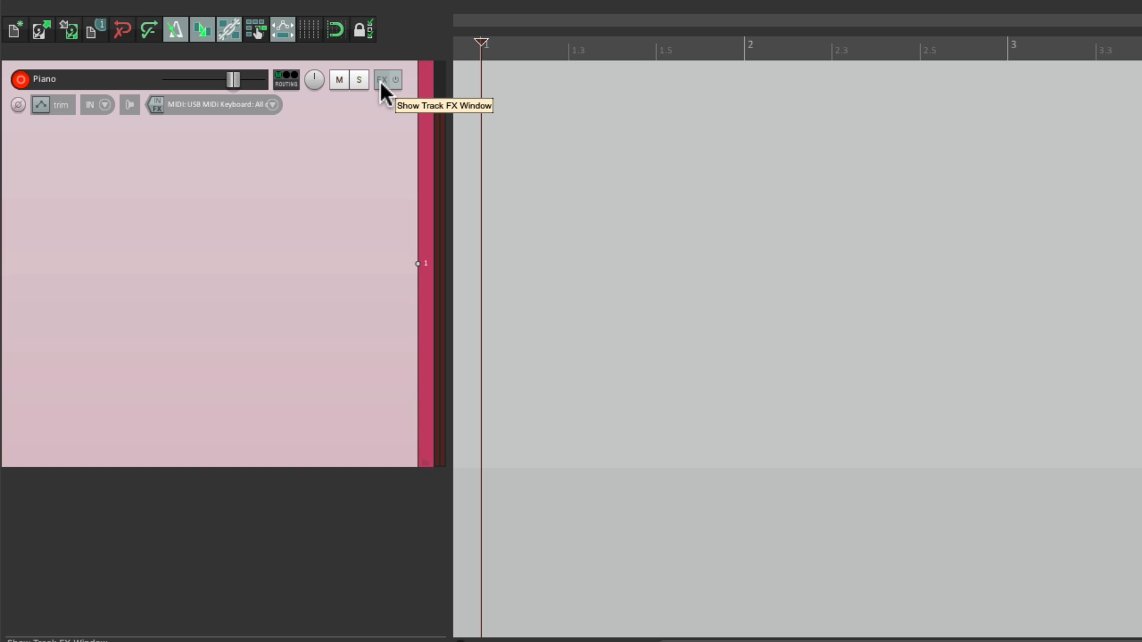
# Bring up the FX chain list on the Piano track to add an instrument
pyautogui.click(382, 80)
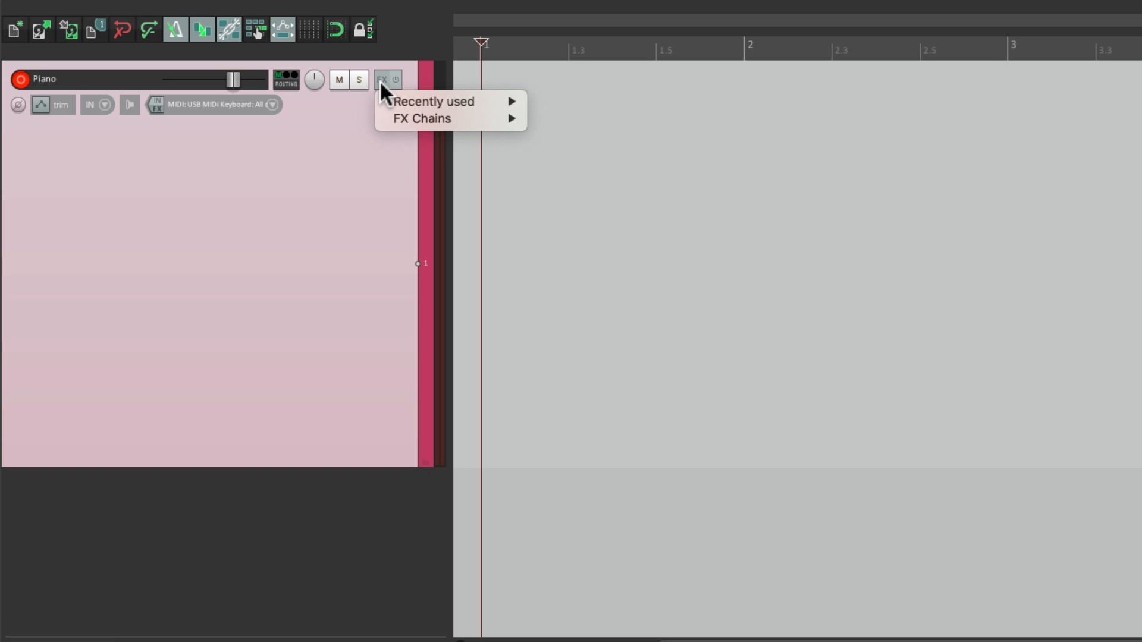
pyautogui.moveTo(422, 119)
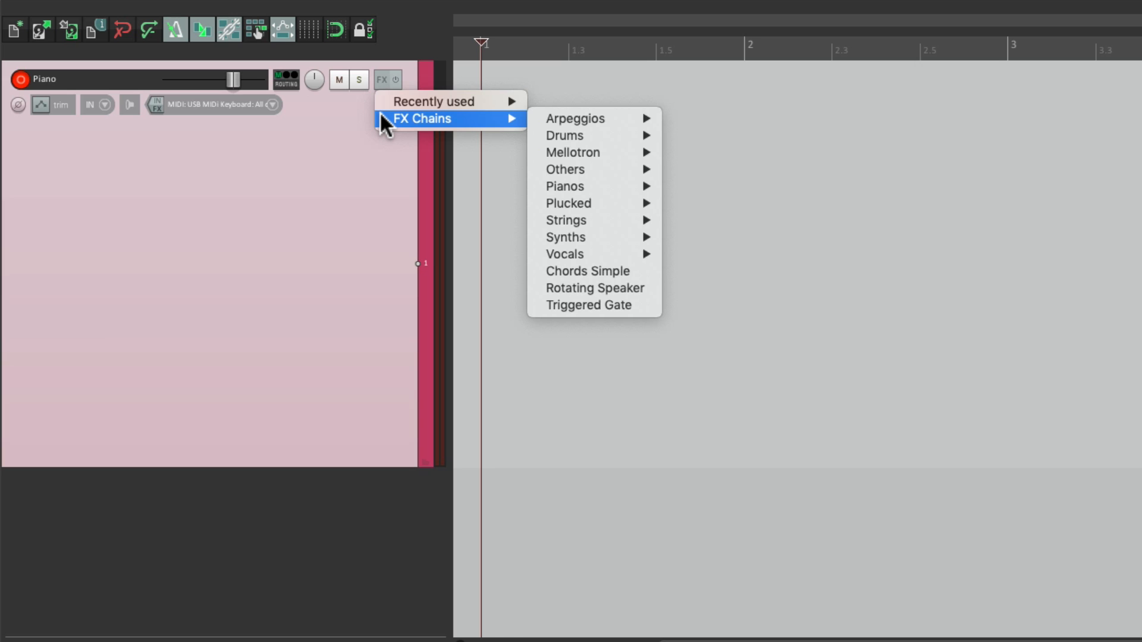
pyautogui.moveTo(562, 136)
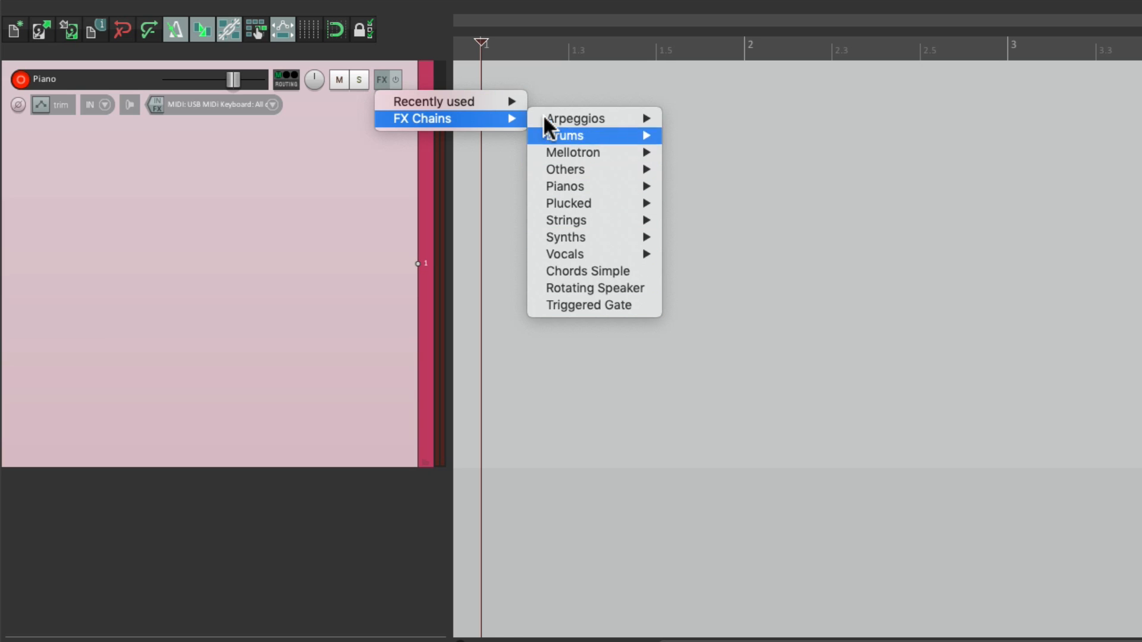
pyautogui.moveTo(564, 187)
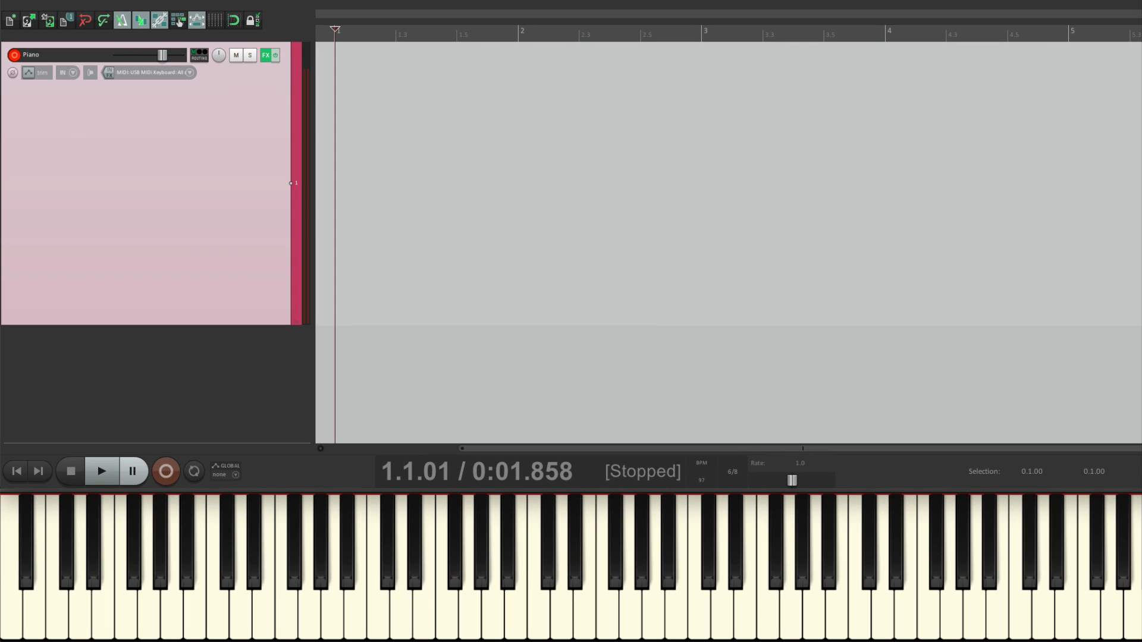
pyautogui.moveTo(171, 173)
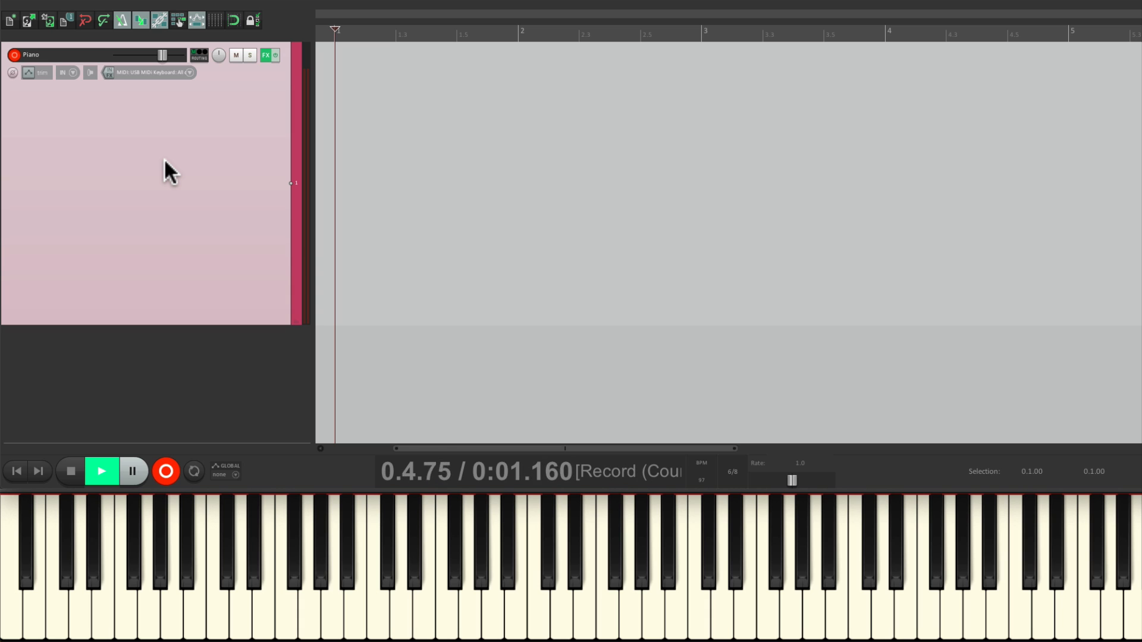
# Record a roughly four-bar MIDI piano take after a count-in, then stop
pyautogui.click(164, 472)
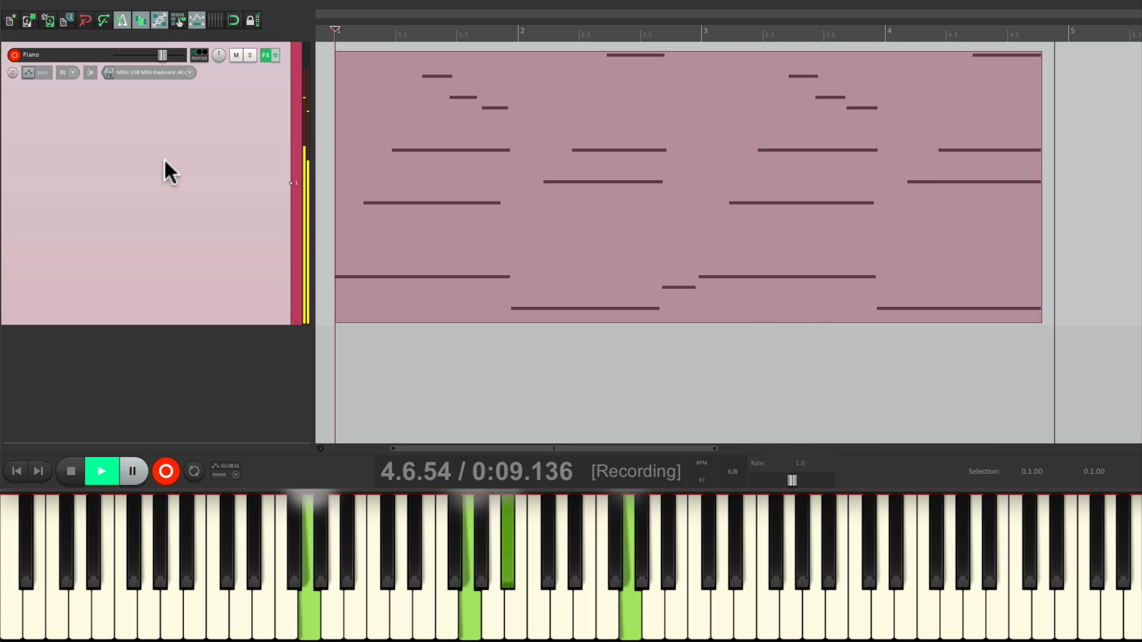
pyautogui.click(100, 471)
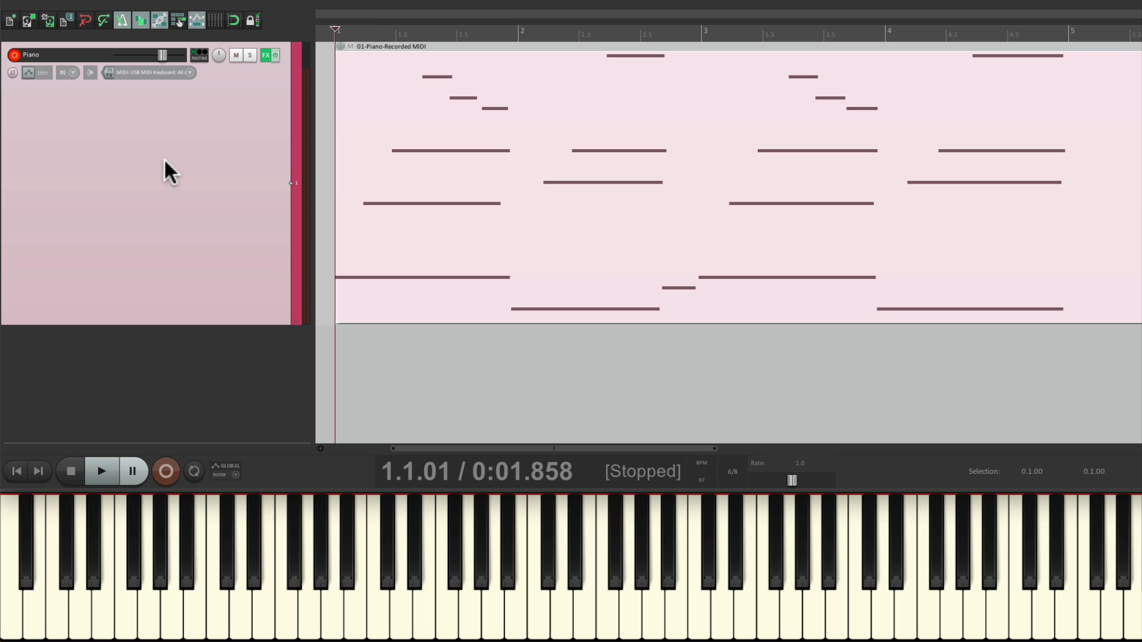
# Record a second pass to get takes 1/2 and 2/2, activate take 2, and audition it
pyautogui.click(165, 471)
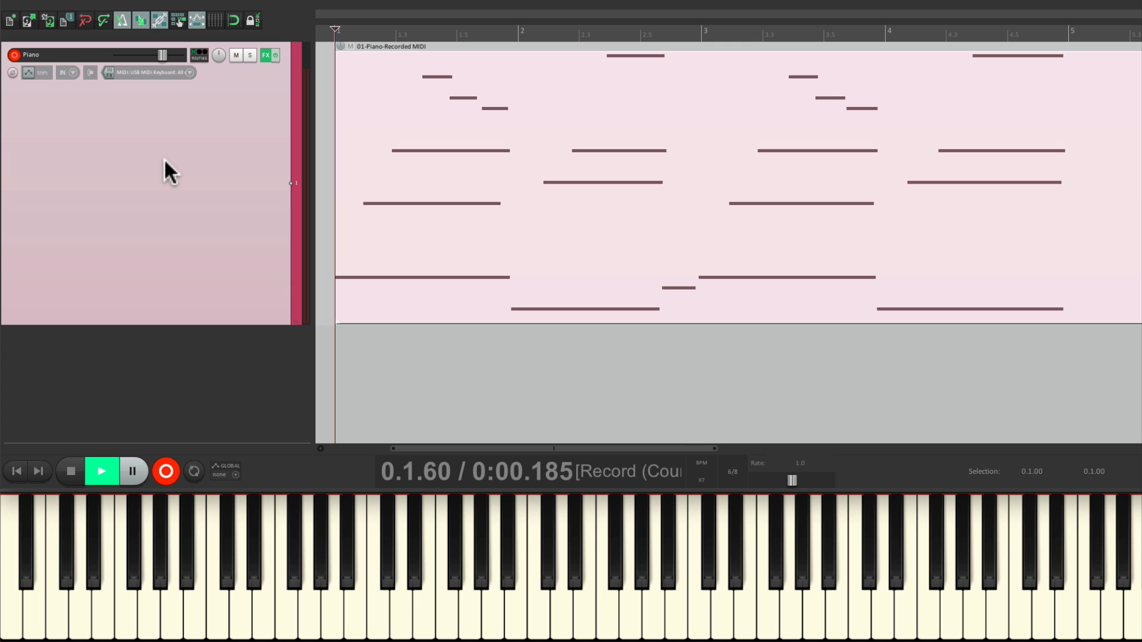
pyautogui.click(165, 471)
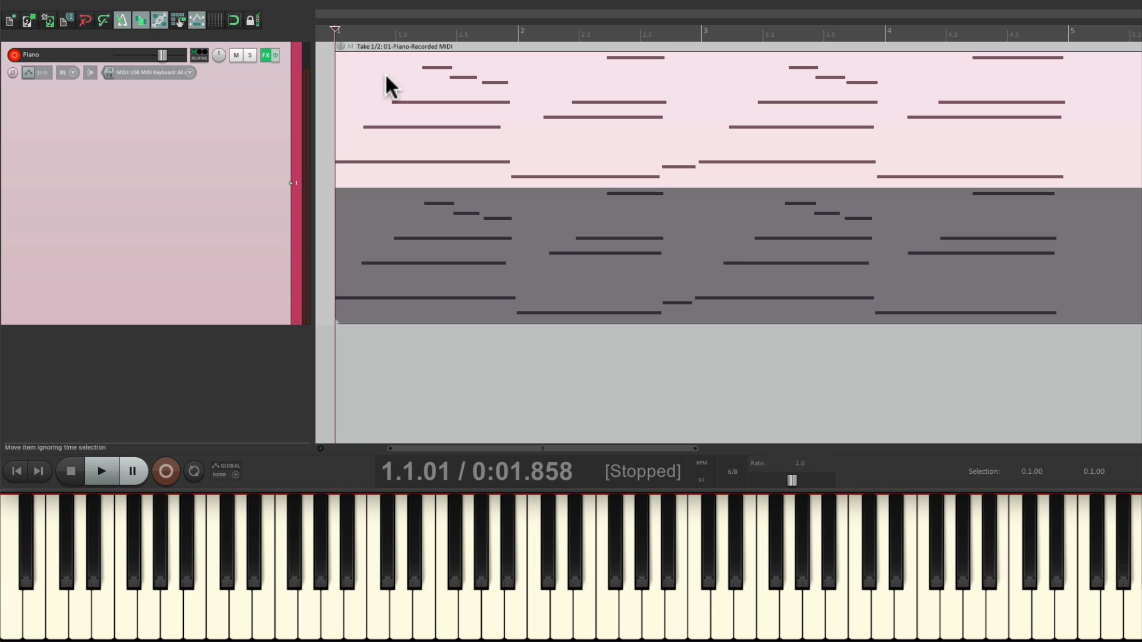
pyautogui.click(101, 471)
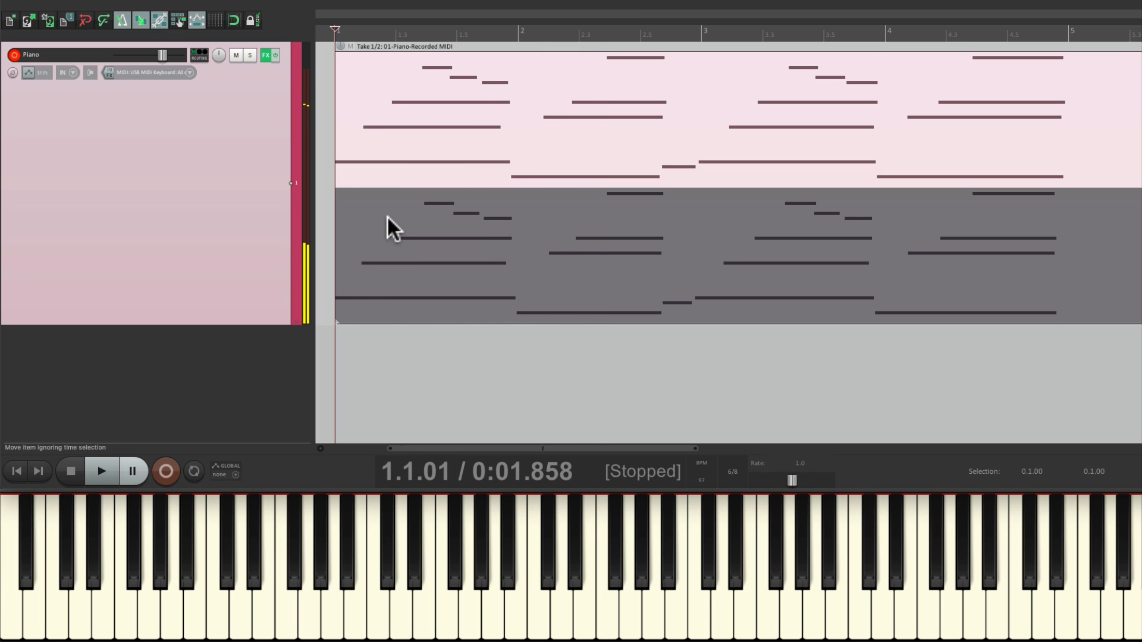
pyautogui.click(102, 471)
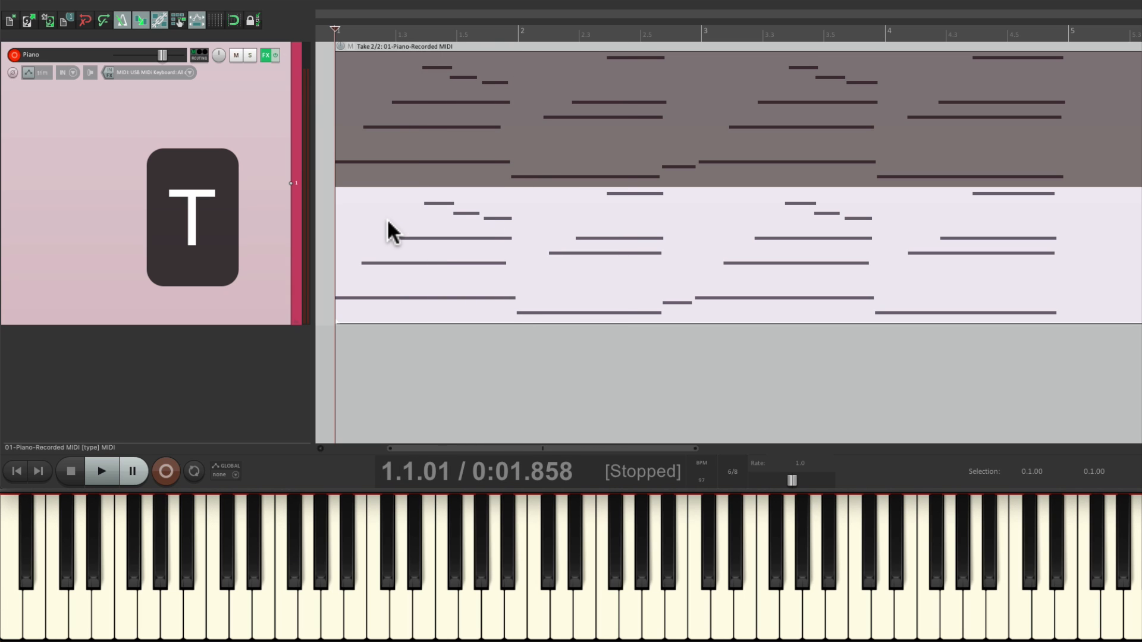
pyautogui.click(101, 471)
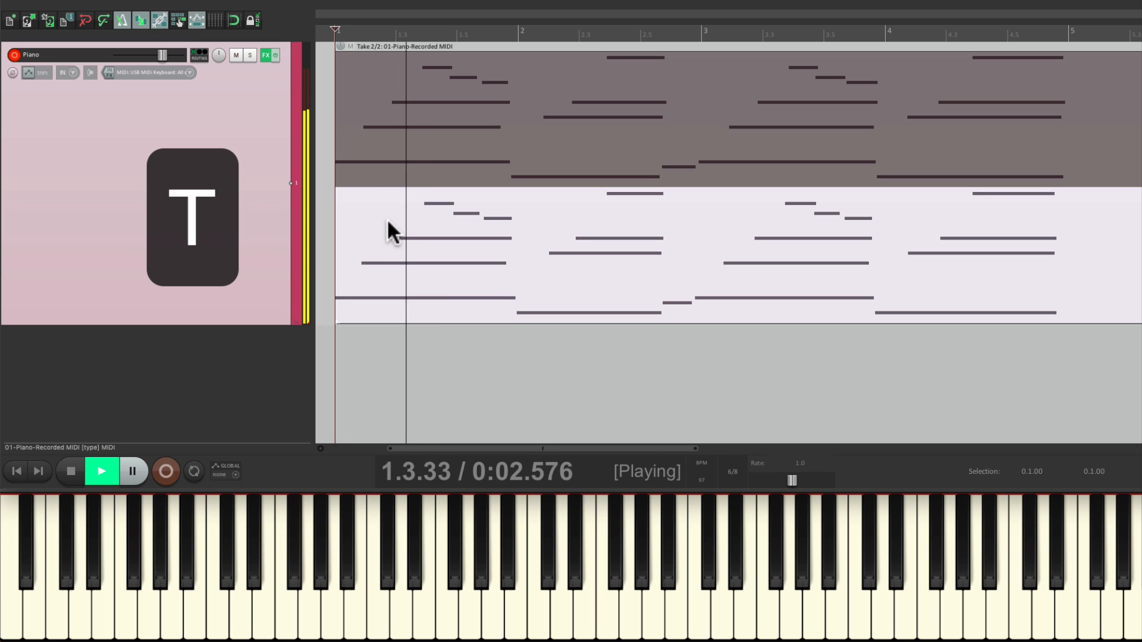
pyautogui.click(70, 471)
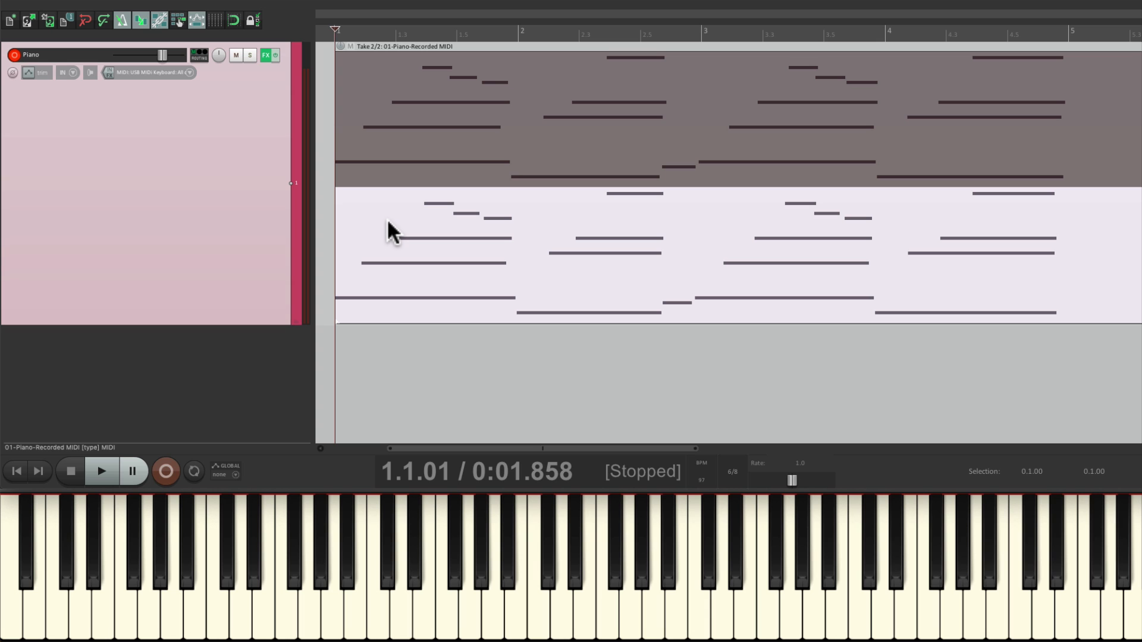
# Crop the Piano item to its active take and play back the single remaining take
pyautogui.rightClick(394, 231)
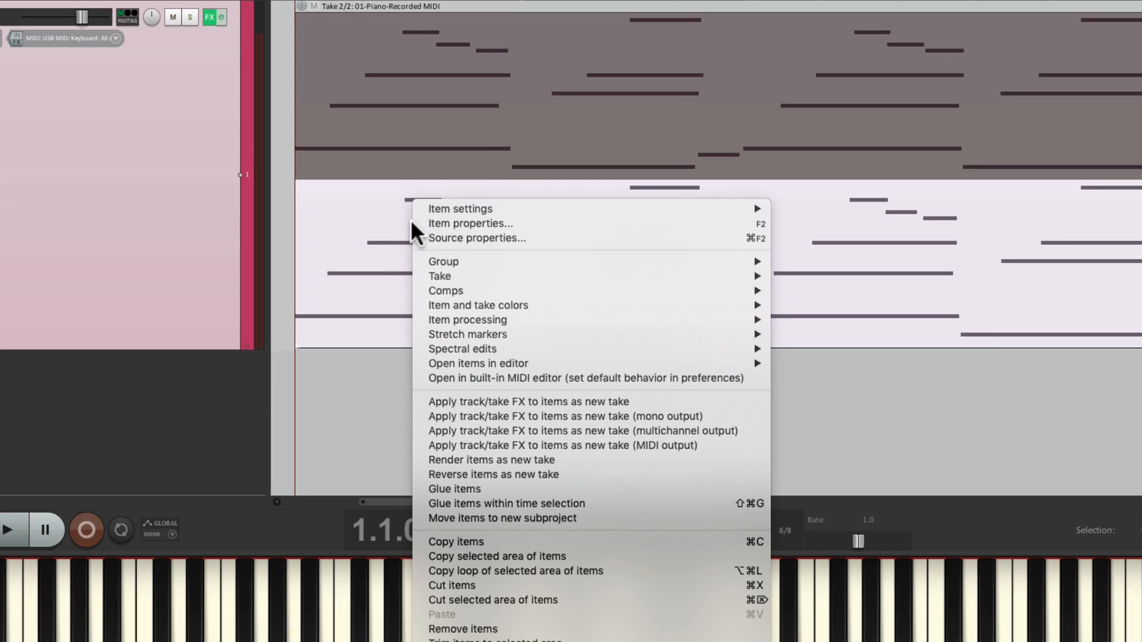
pyautogui.moveTo(439, 276)
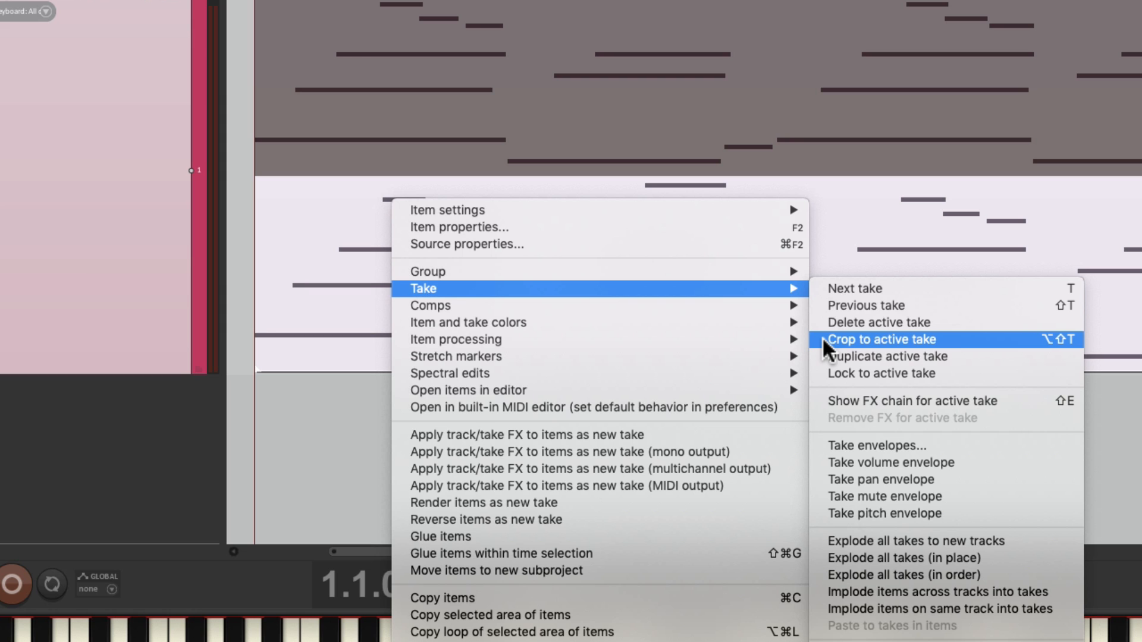
pyautogui.click(881, 339)
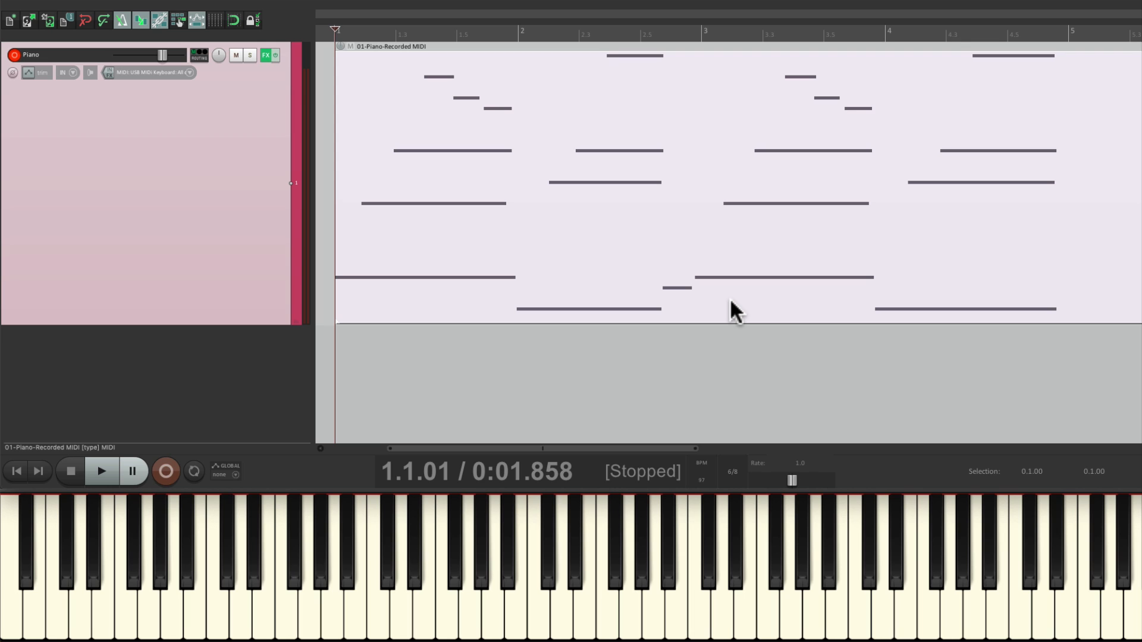
pyautogui.click(101, 472)
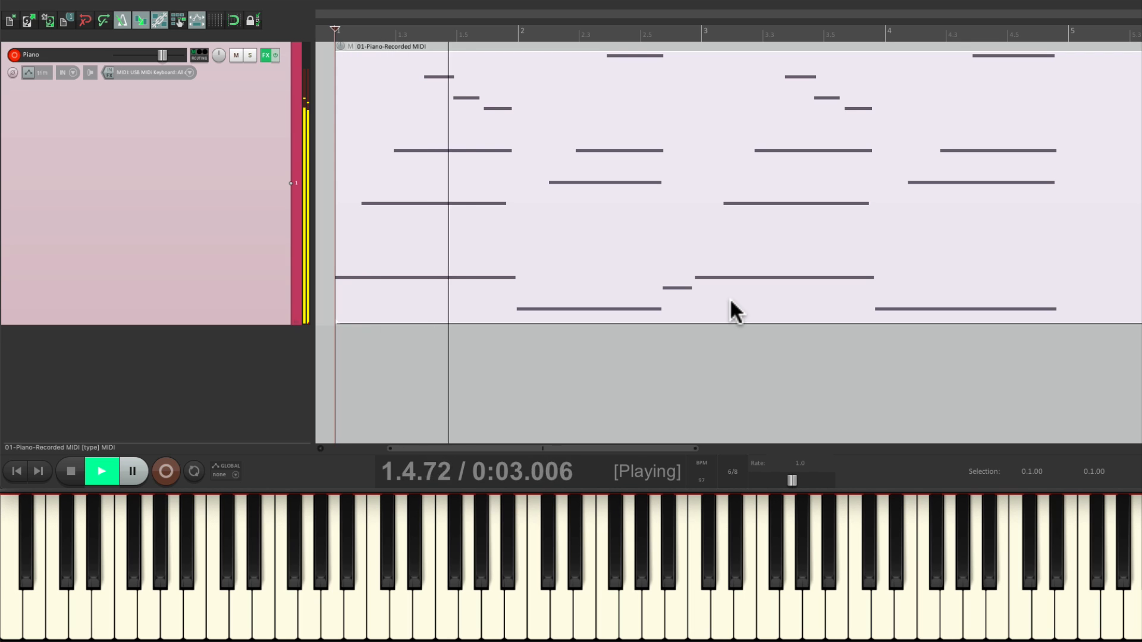
pyautogui.click(70, 471)
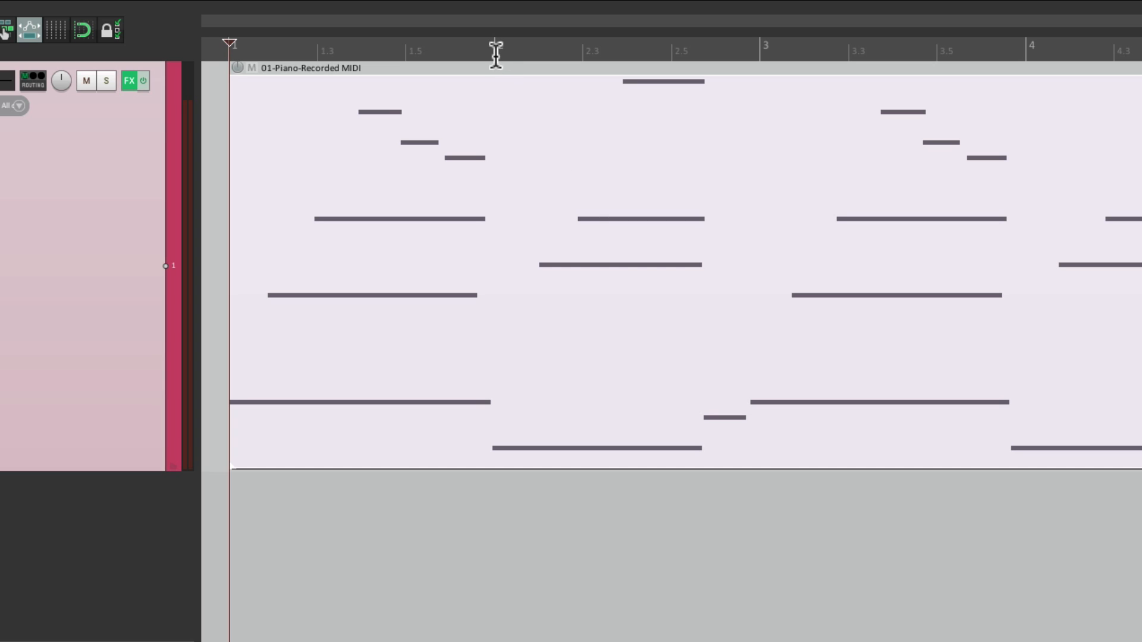
# Mark a time selection on the ruler from 1.6.88 to 2.5.10
pyautogui.moveTo(491, 57); pyautogui.dragTo(674, 57)
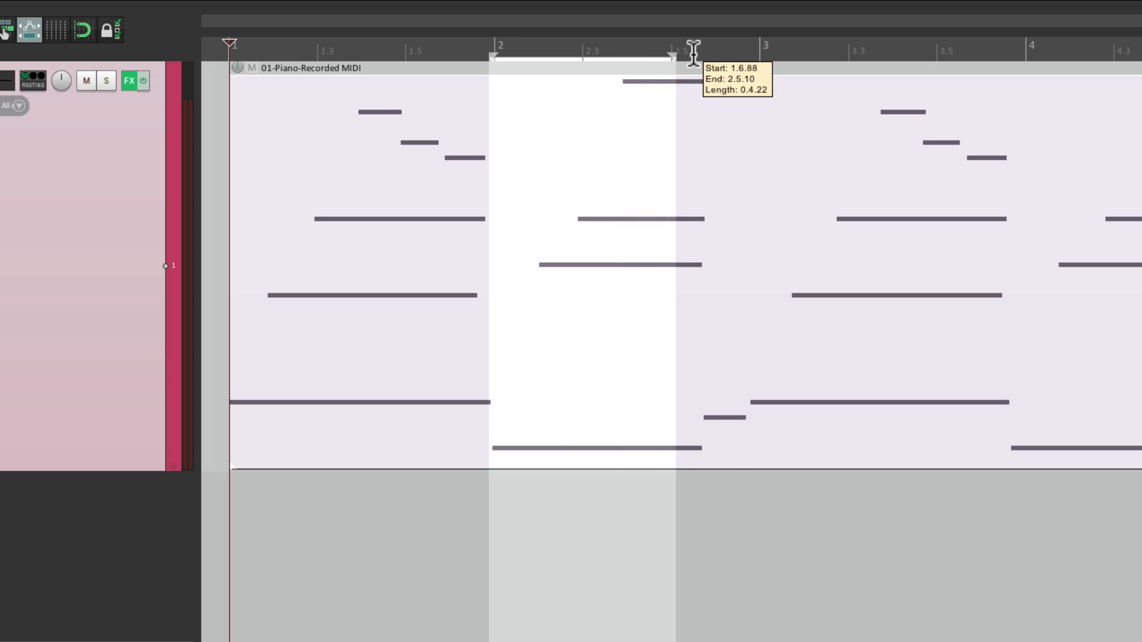
# Switch the record mode to time selection auto punch
pyautogui.click(395, 10)
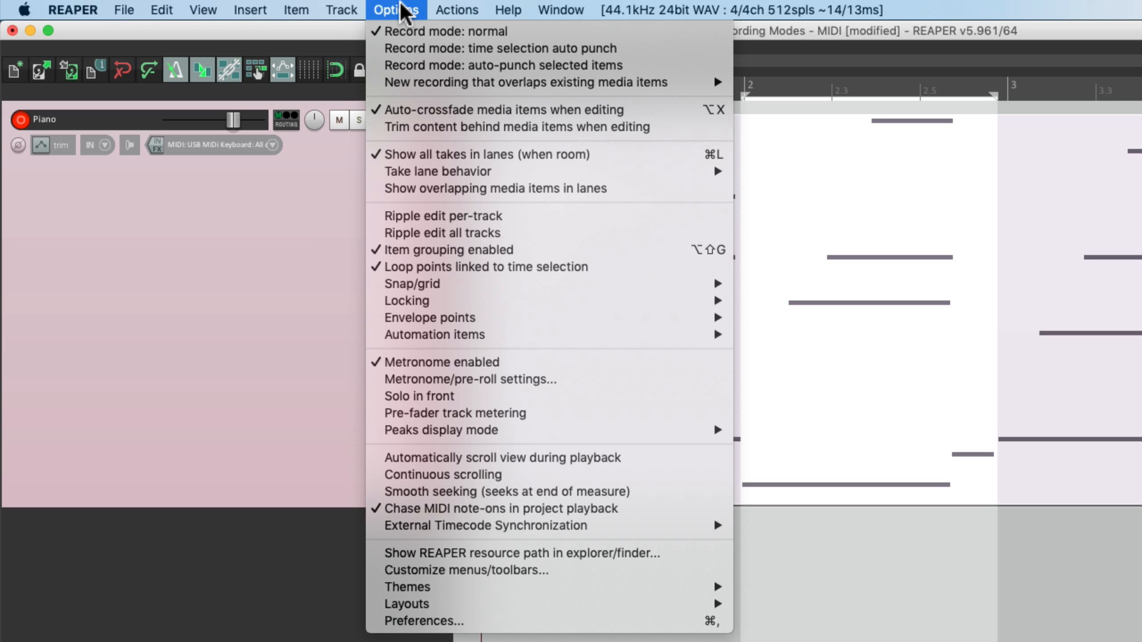
pyautogui.moveTo(502, 47)
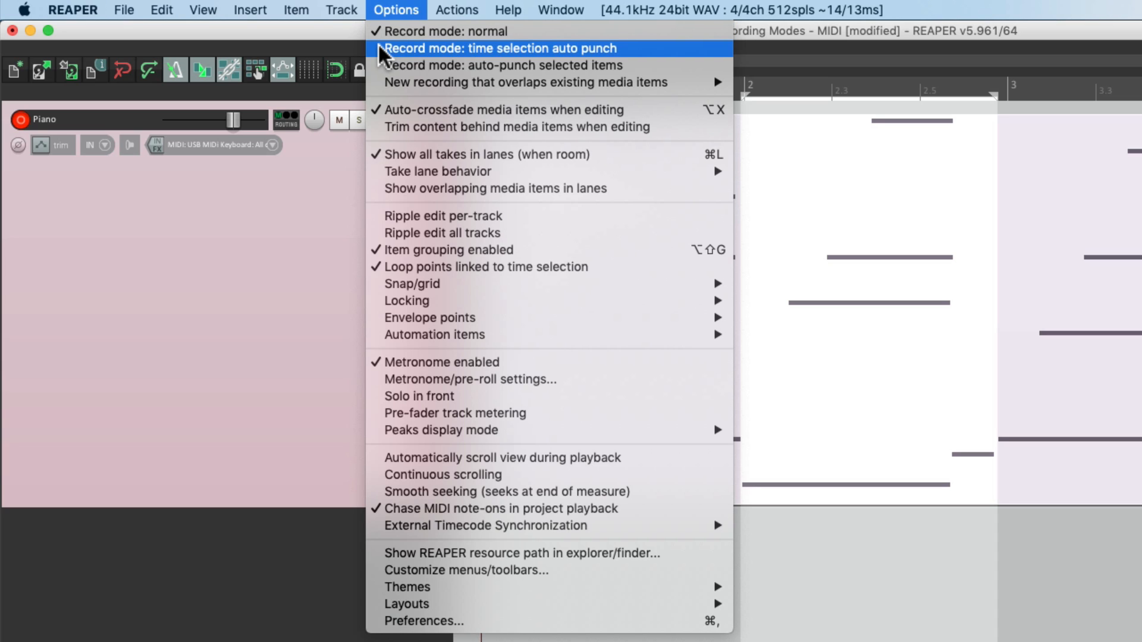
pyautogui.click(501, 48)
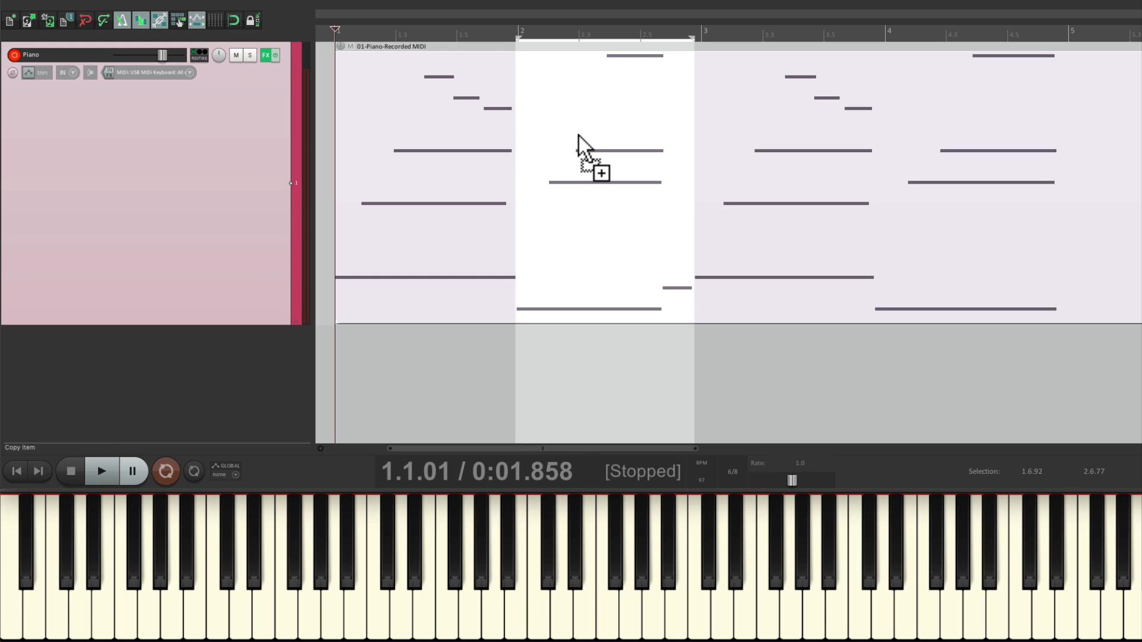
# Punch-record a new take inside the selection, audition both takes, and keep take 2 for bar 2
pyautogui.click(165, 471)
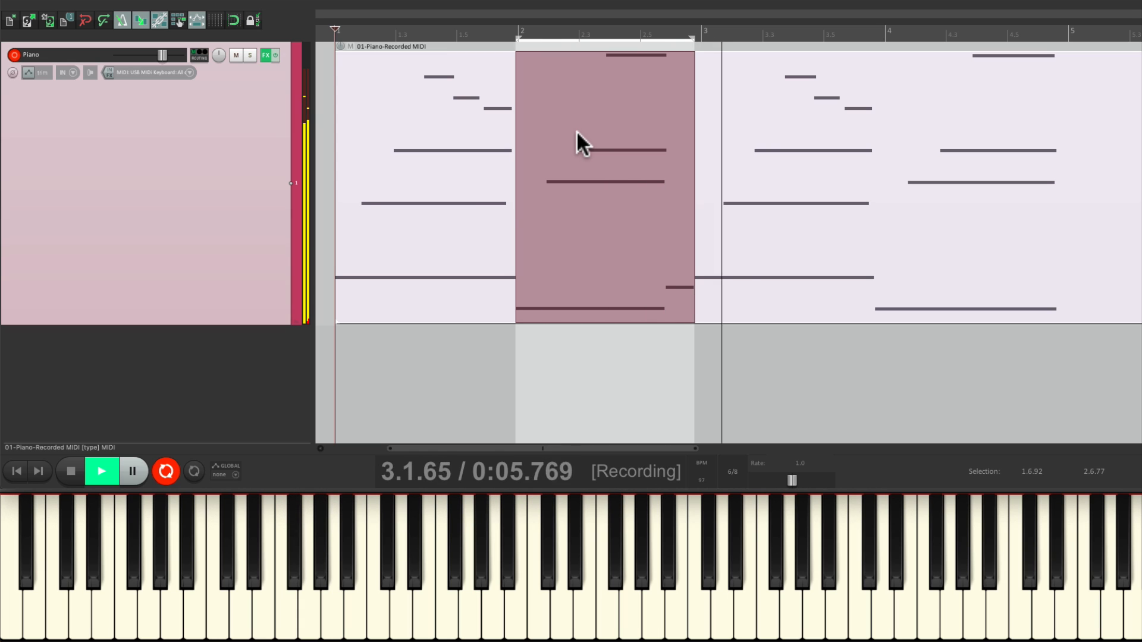
pyautogui.click(70, 472)
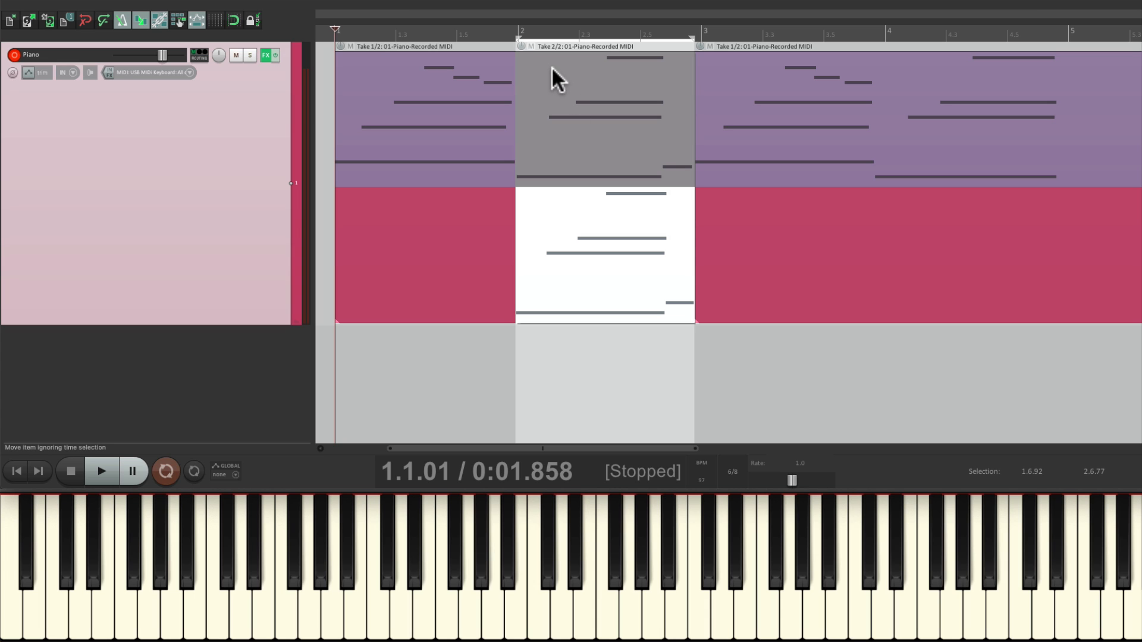
pyautogui.click(101, 471)
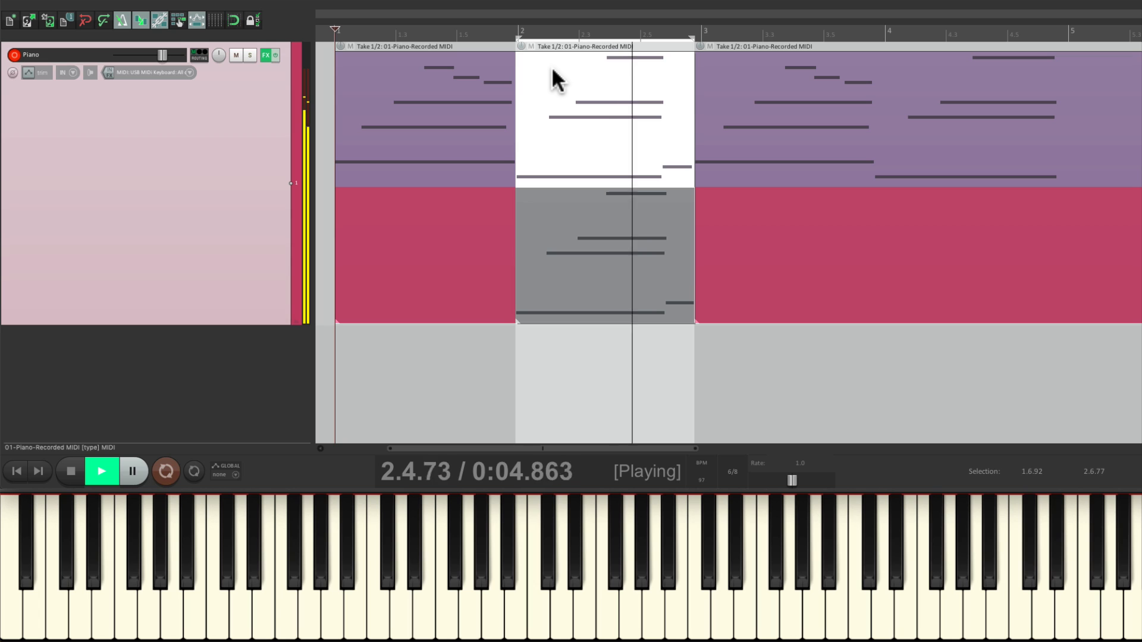
pyautogui.click(71, 471)
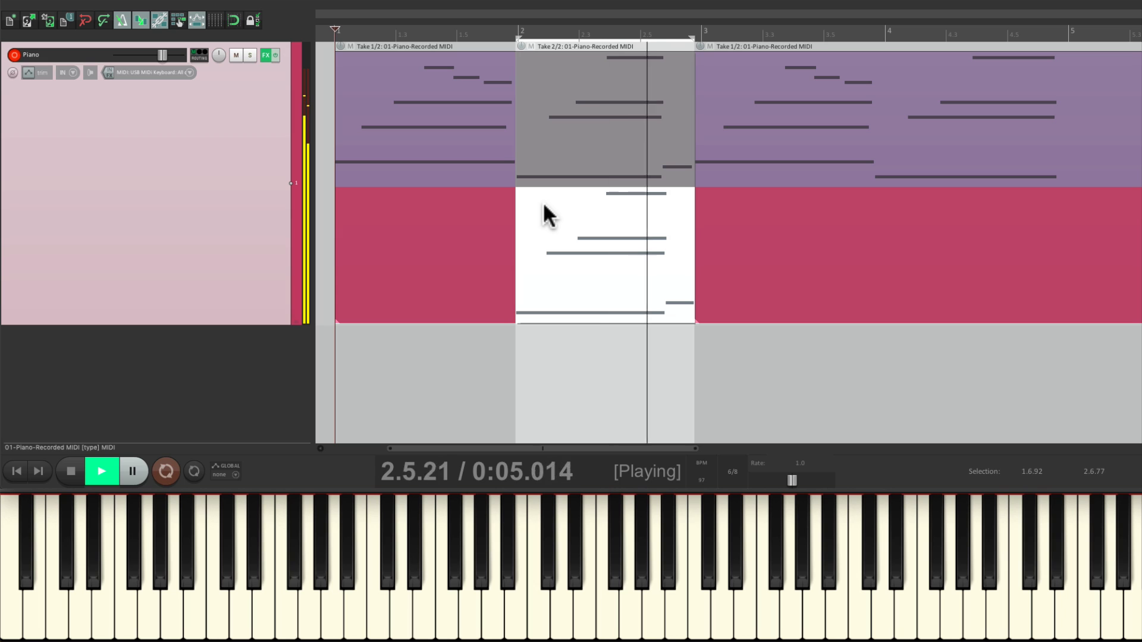
pyautogui.click(71, 471)
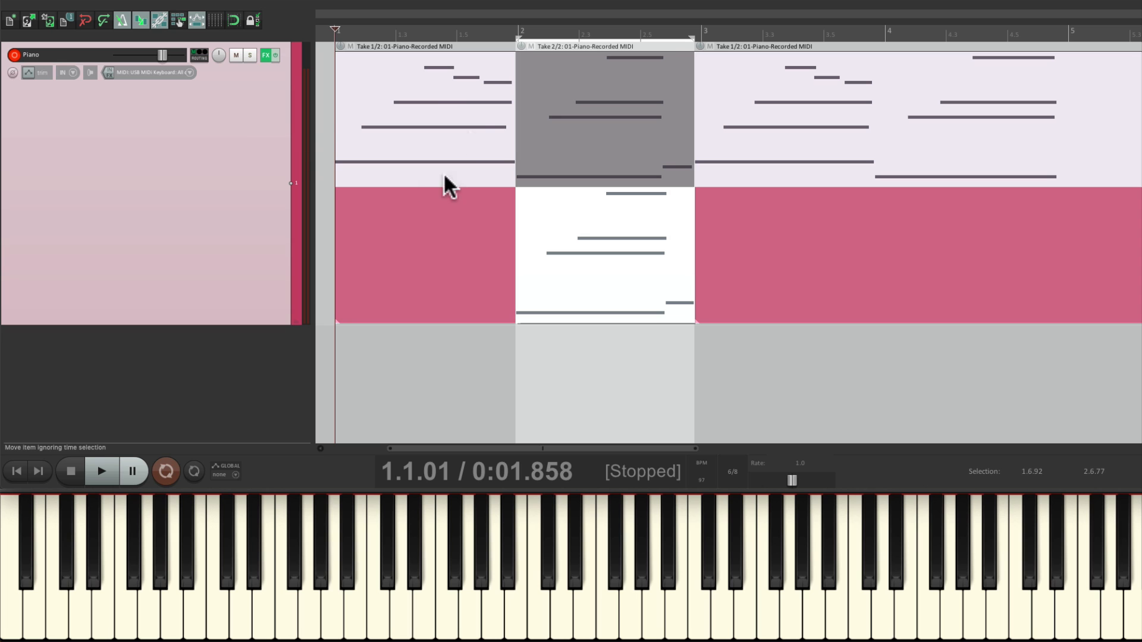
pyautogui.moveTo(419, 103)
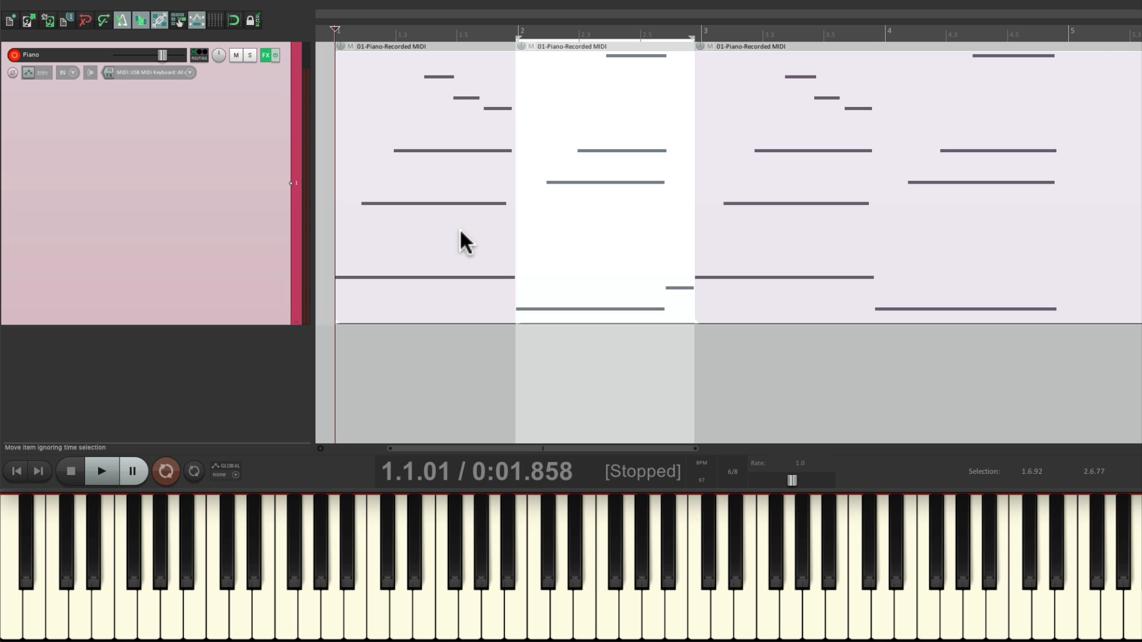
# Select the recorded MIDI items on the Piano track for deletion
pyautogui.click(102, 471)
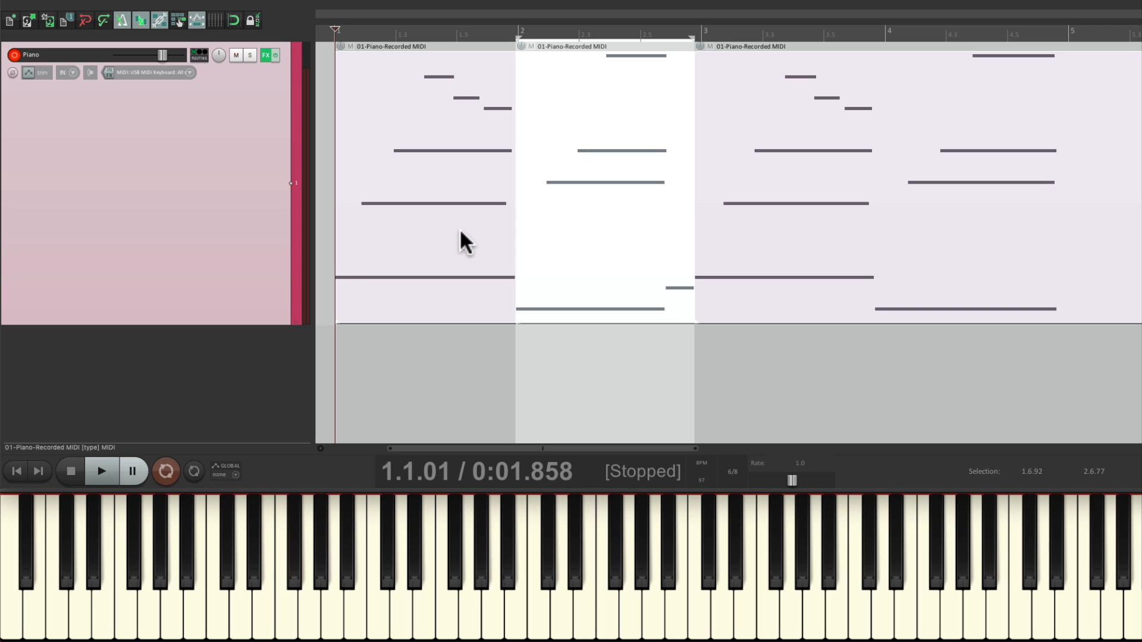
pyautogui.moveTo(241, 182)
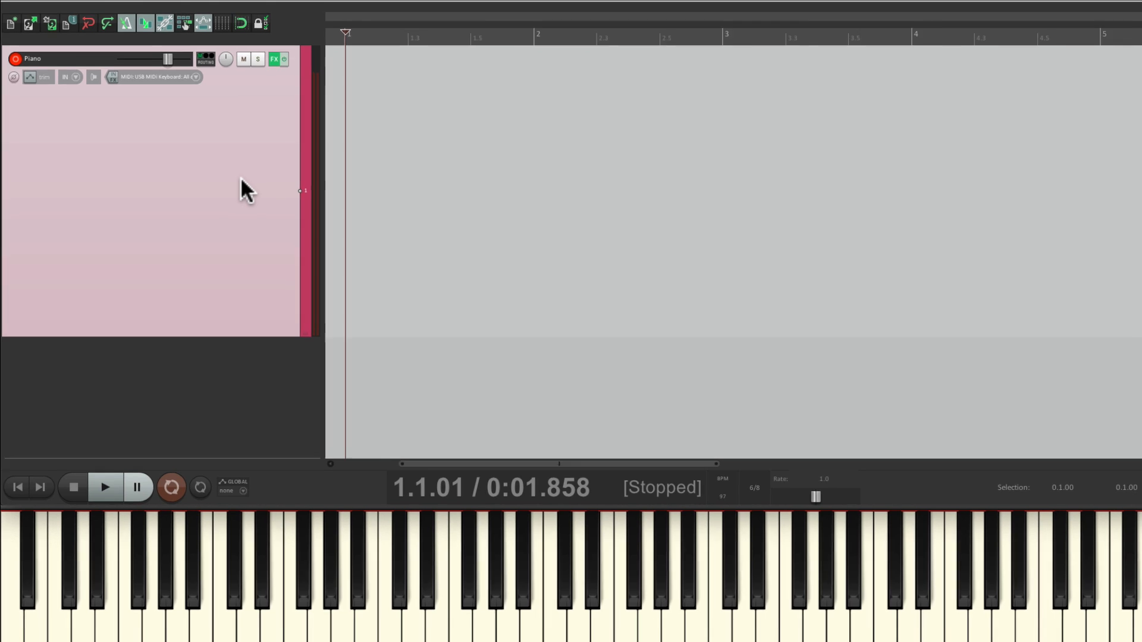
# Set new recordings that overlap existing items to trim them behind (tape mode)
pyautogui.click(395, 9)
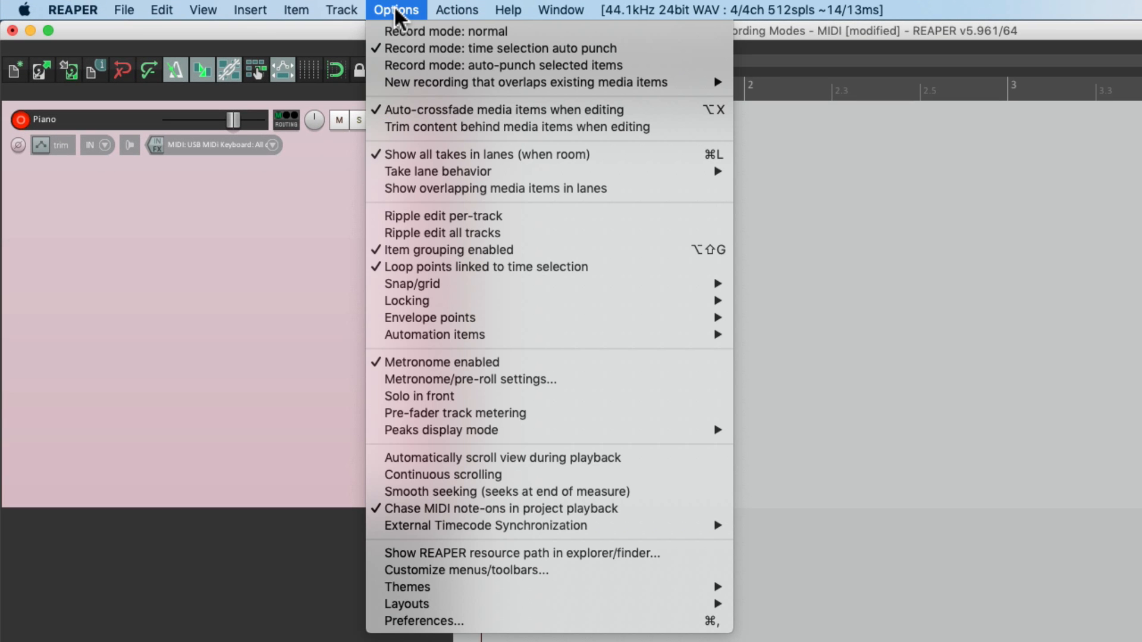
pyautogui.moveTo(525, 82)
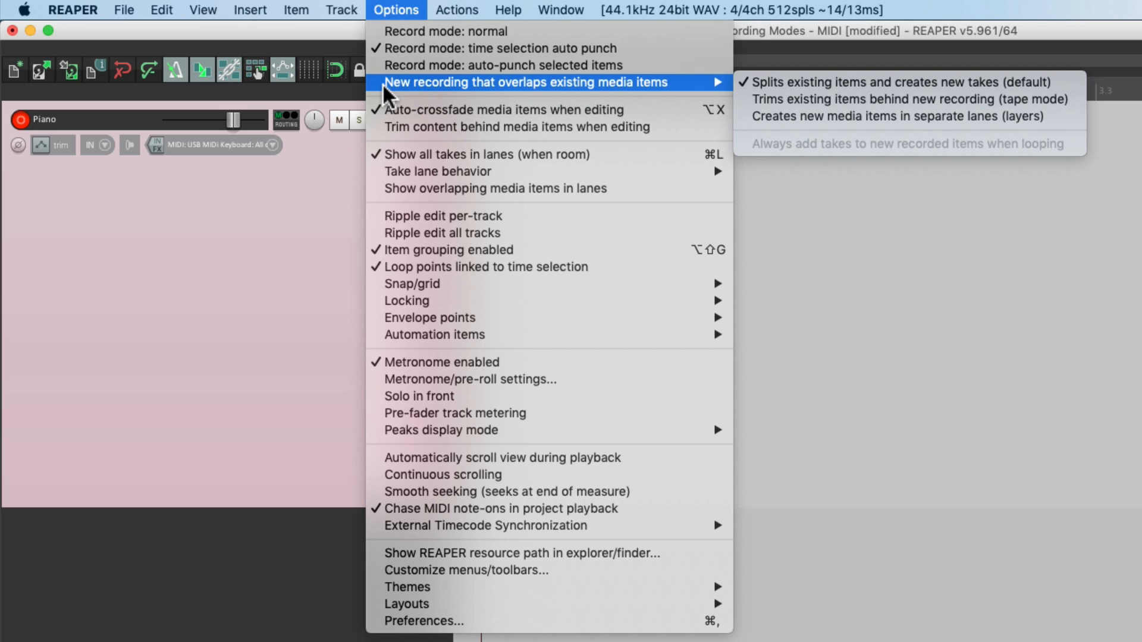
pyautogui.moveTo(727, 97)
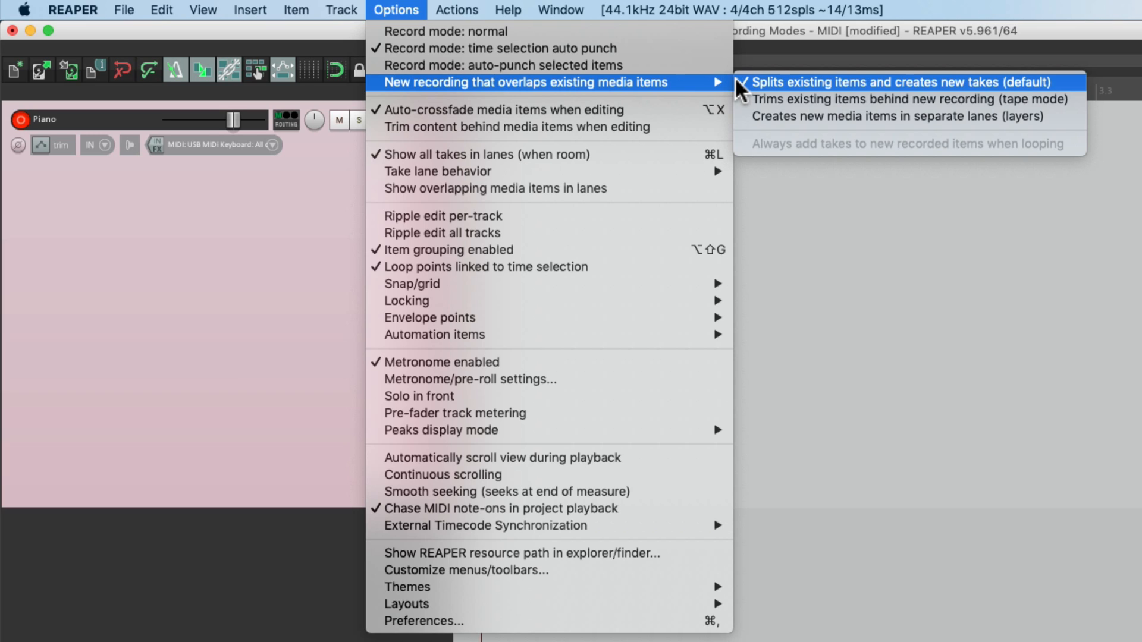
pyautogui.moveTo(912, 100)
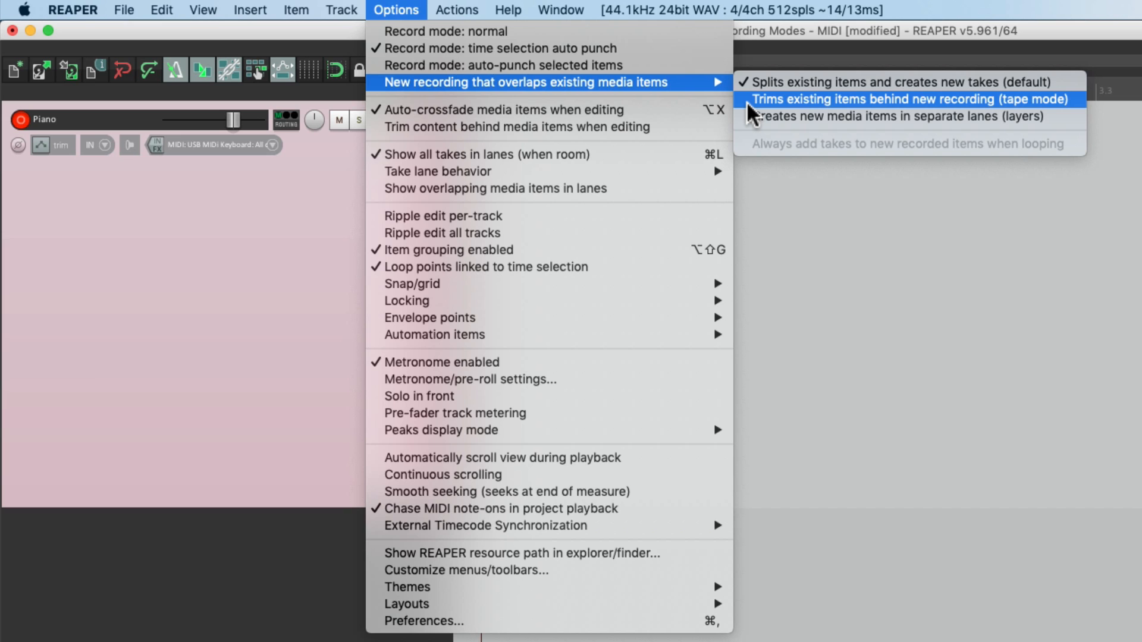
pyautogui.click(912, 100)
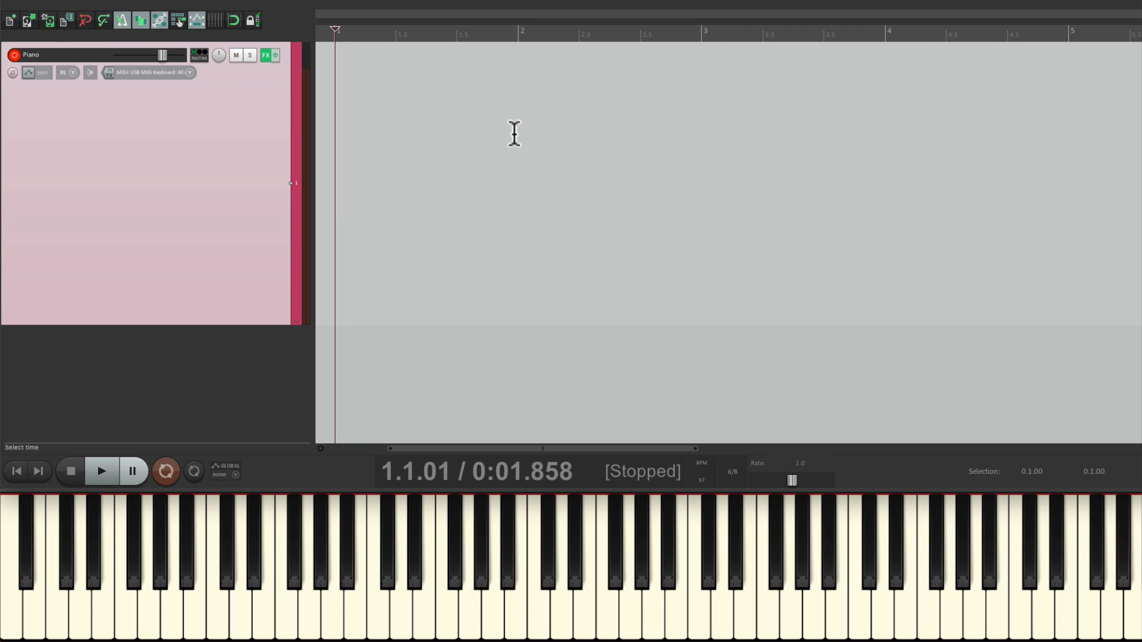
# Record a roughly four-bar piano MIDI take on the Piano track and stop
pyautogui.click(165, 471)
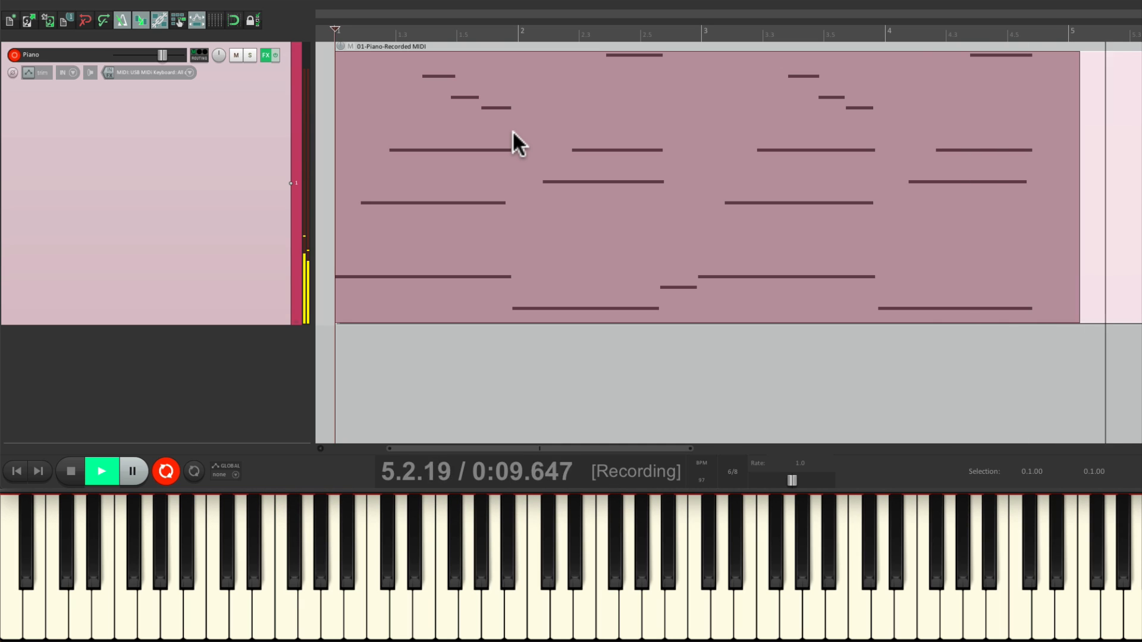
pyautogui.click(70, 471)
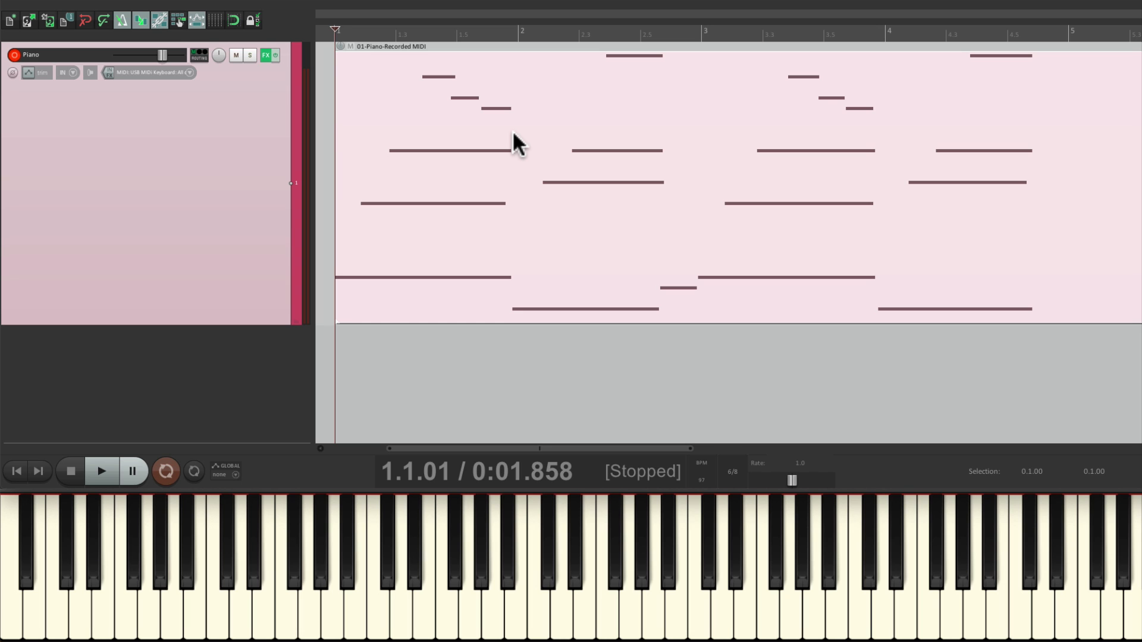
# Remove the recorded MIDI item and mark a time selection from bar 2 to bar 3
pyautogui.moveTo(514, 141); pyautogui.dragTo(681, 134)
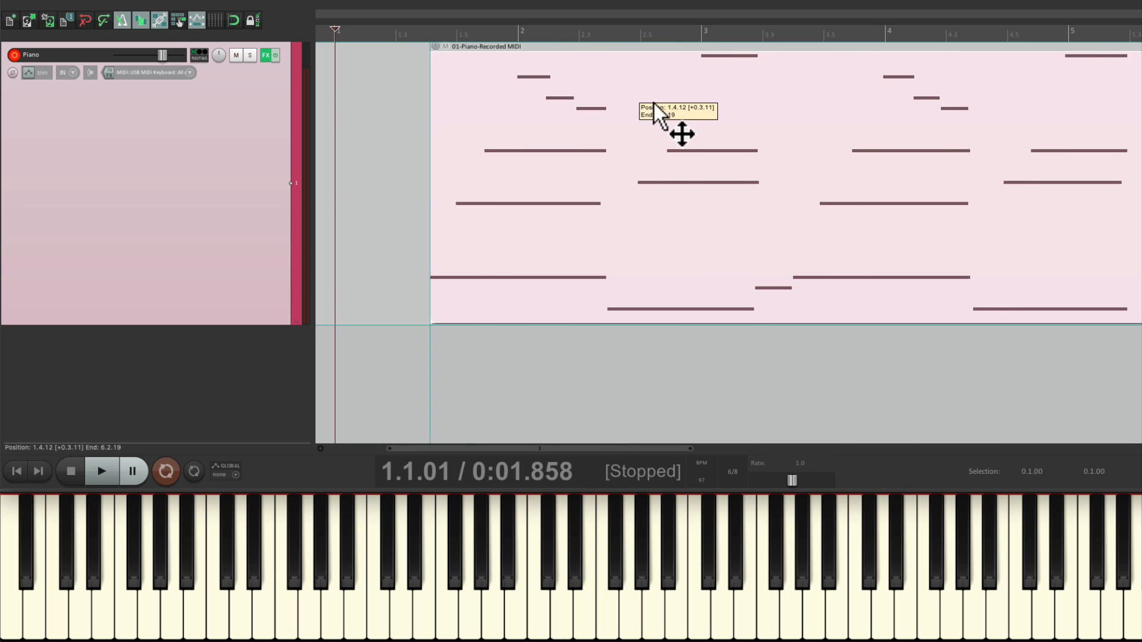
pyautogui.moveTo(680, 131); pyautogui.dragTo(622, 167)
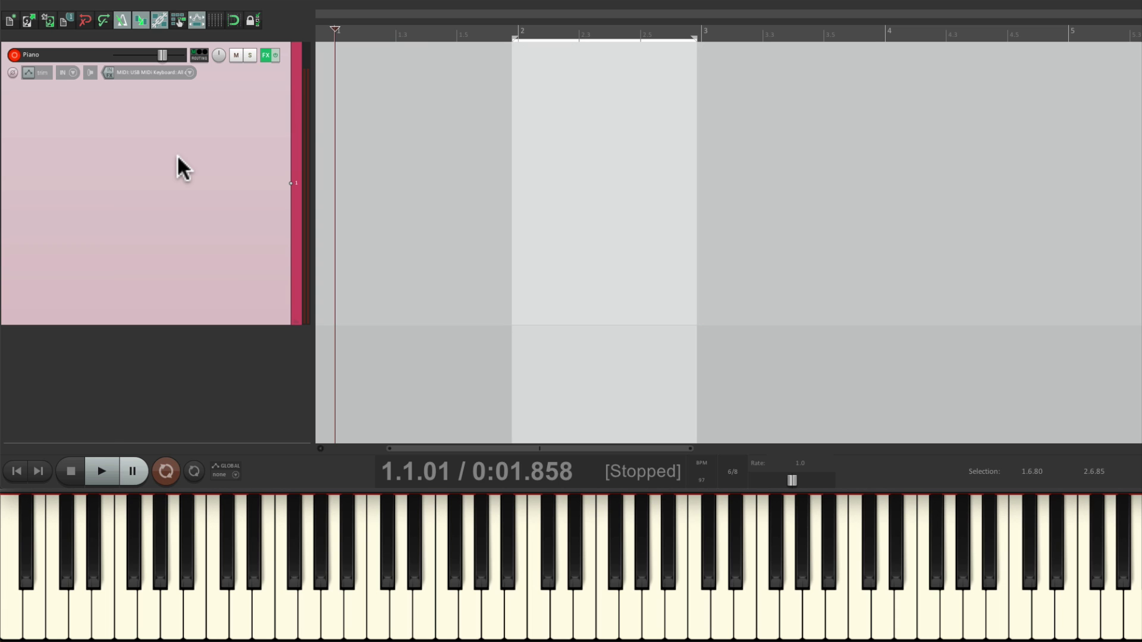
# Set overlapping recordings to create new media items in separate lanes (layers)
pyautogui.click(396, 9)
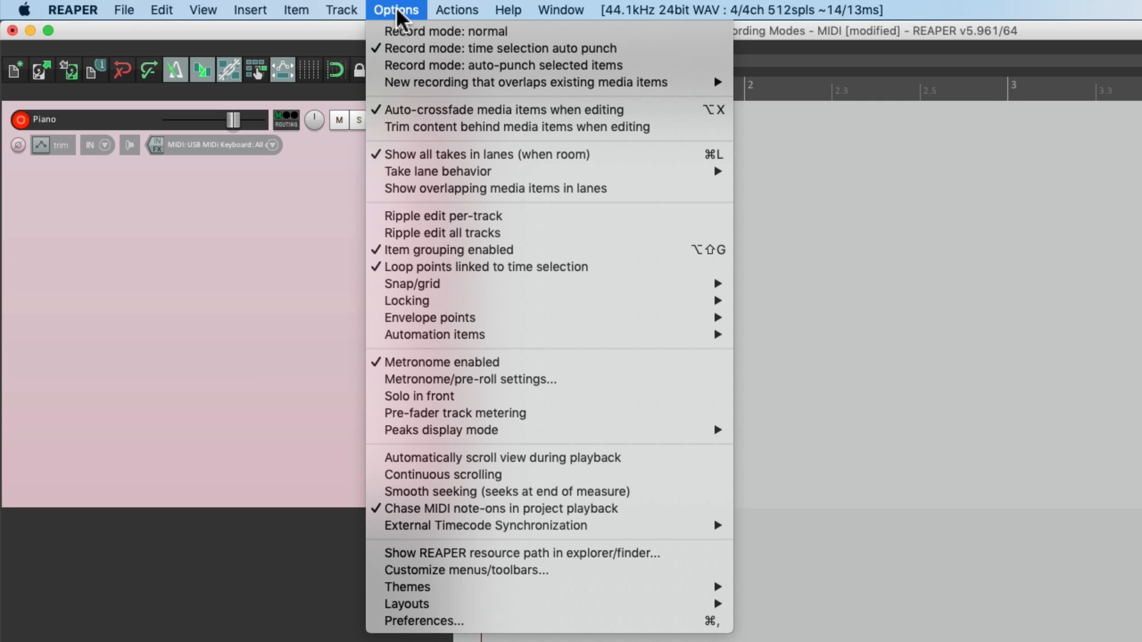
pyautogui.moveTo(524, 82)
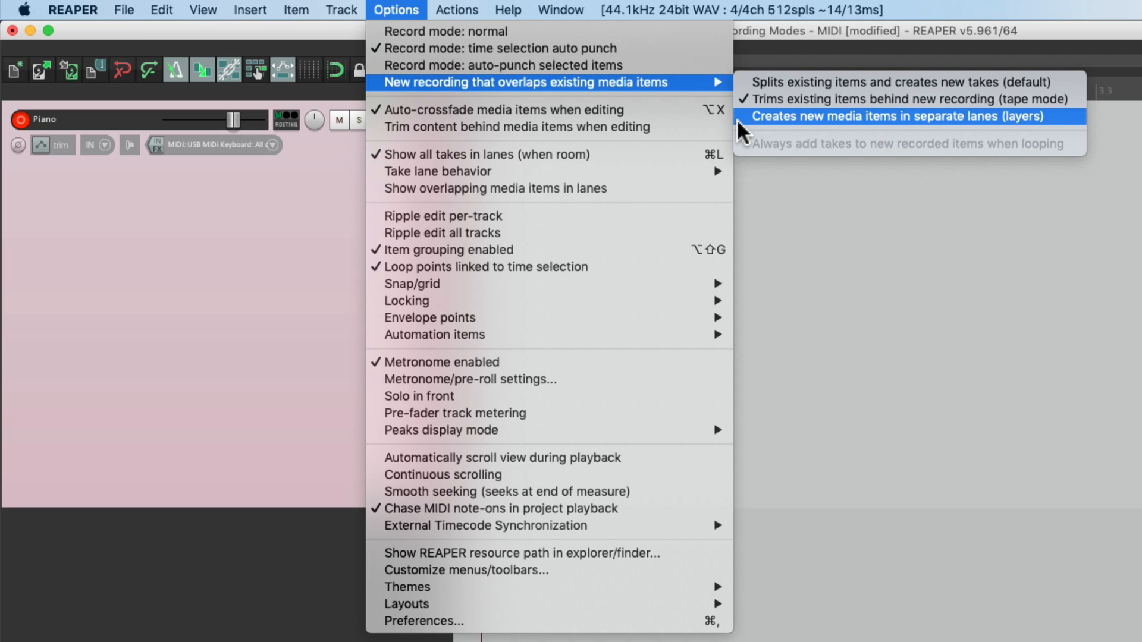
pyautogui.click(897, 116)
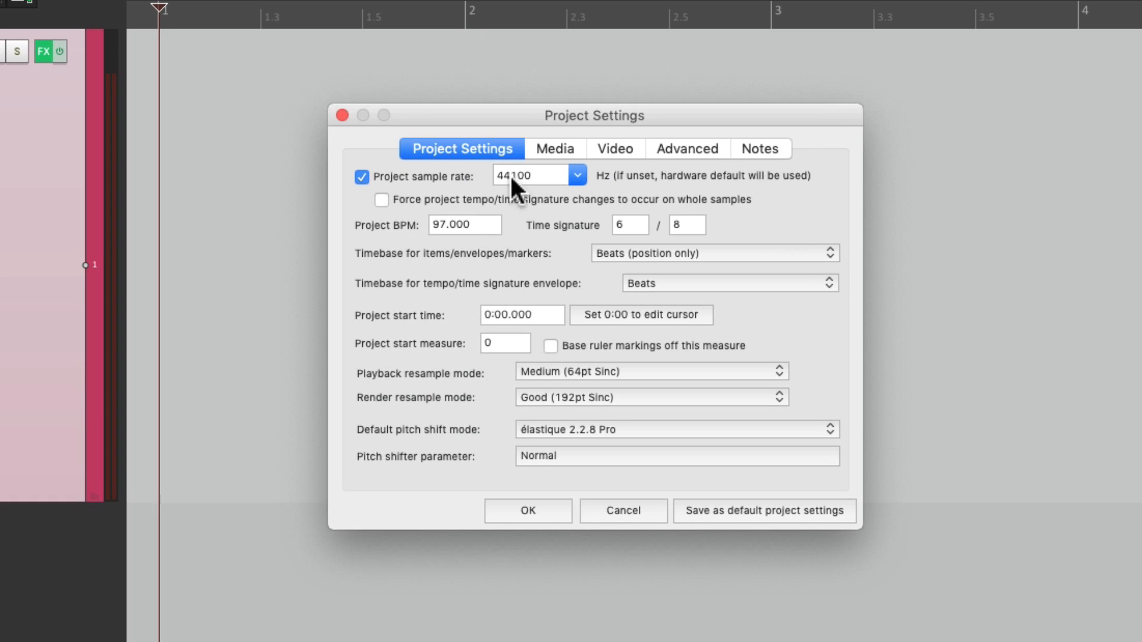
# In Project Settings Advanced, set Item mix behavior to 'Items always mix' and confirm
pyautogui.click(687, 149)
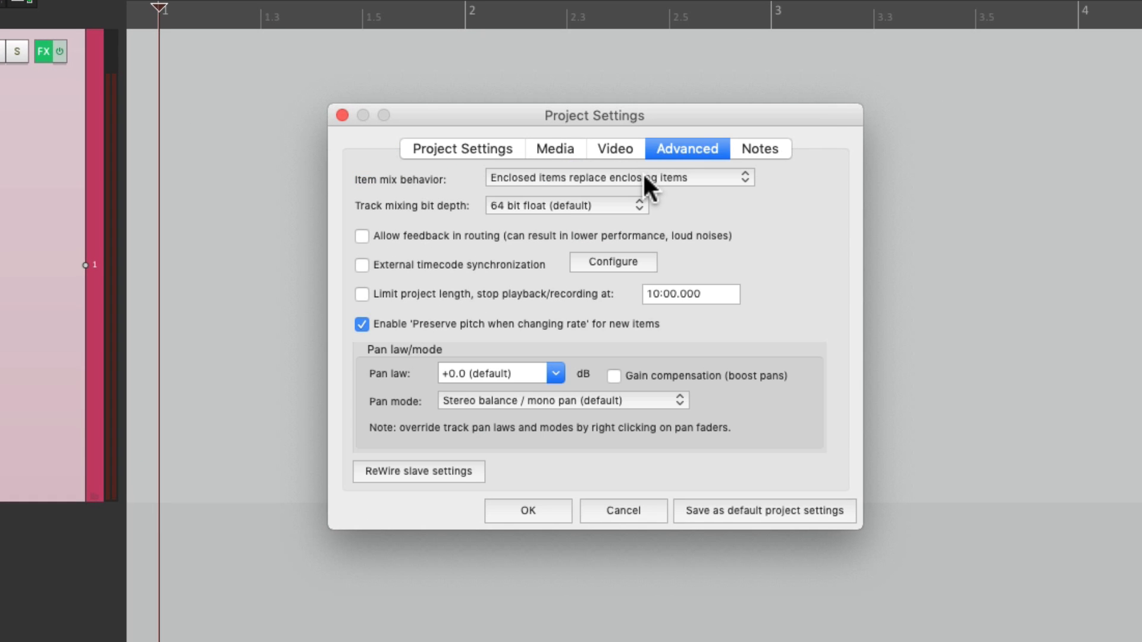
pyautogui.click(619, 177)
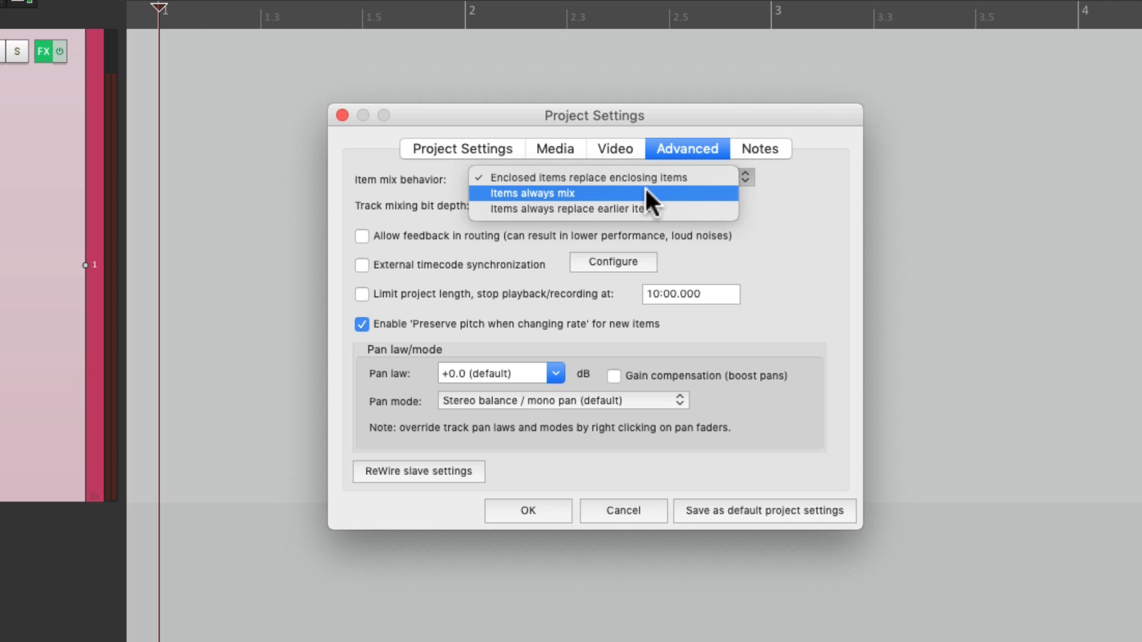
pyautogui.click(533, 192)
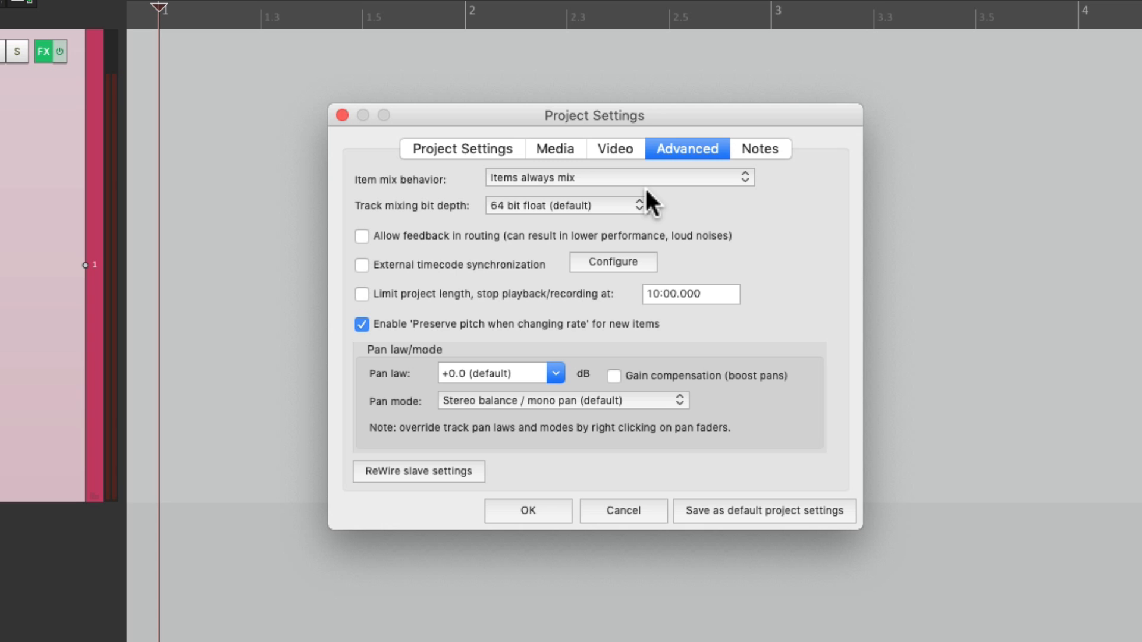
pyautogui.moveTo(560, 456)
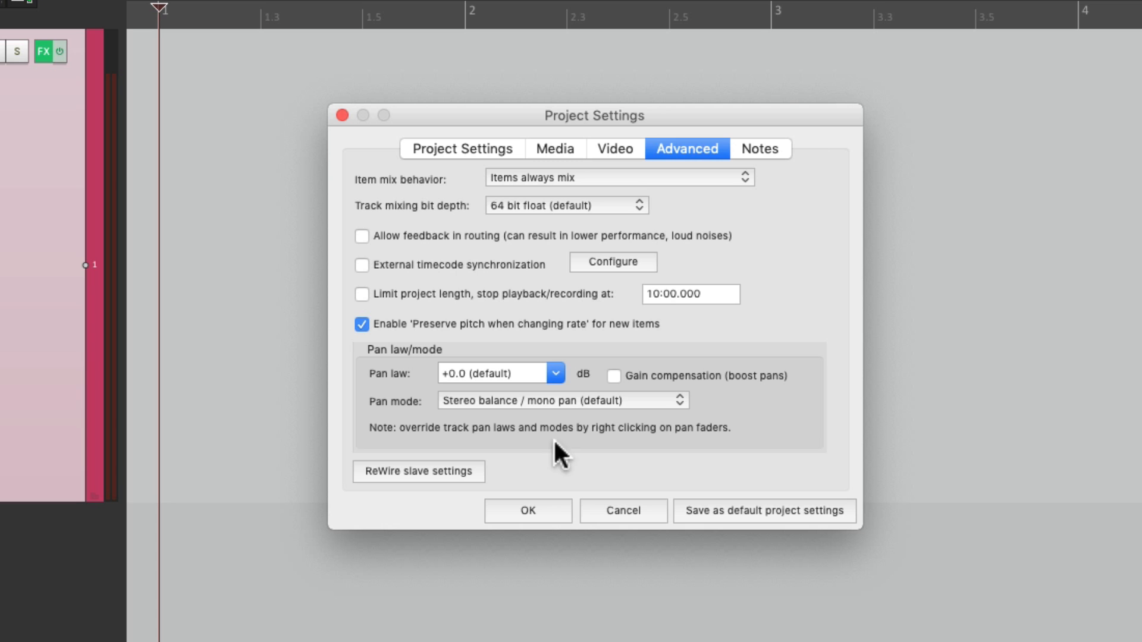
pyautogui.click(526, 510)
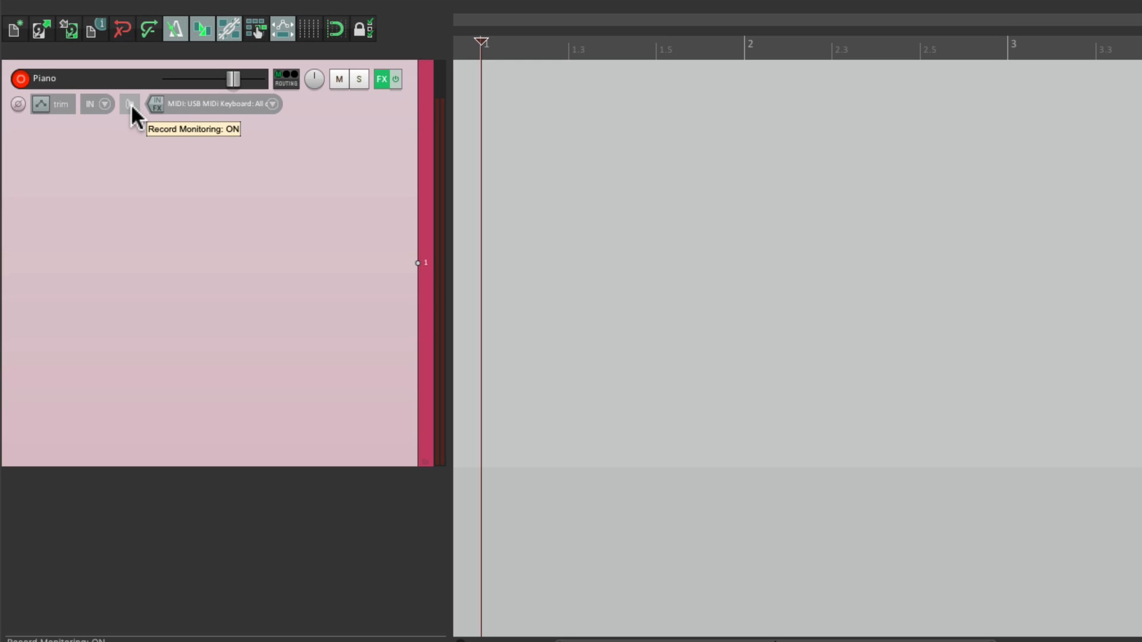
# Enable 'Monitor track media when recording' on the Piano track's record monitor
pyautogui.click(130, 103)
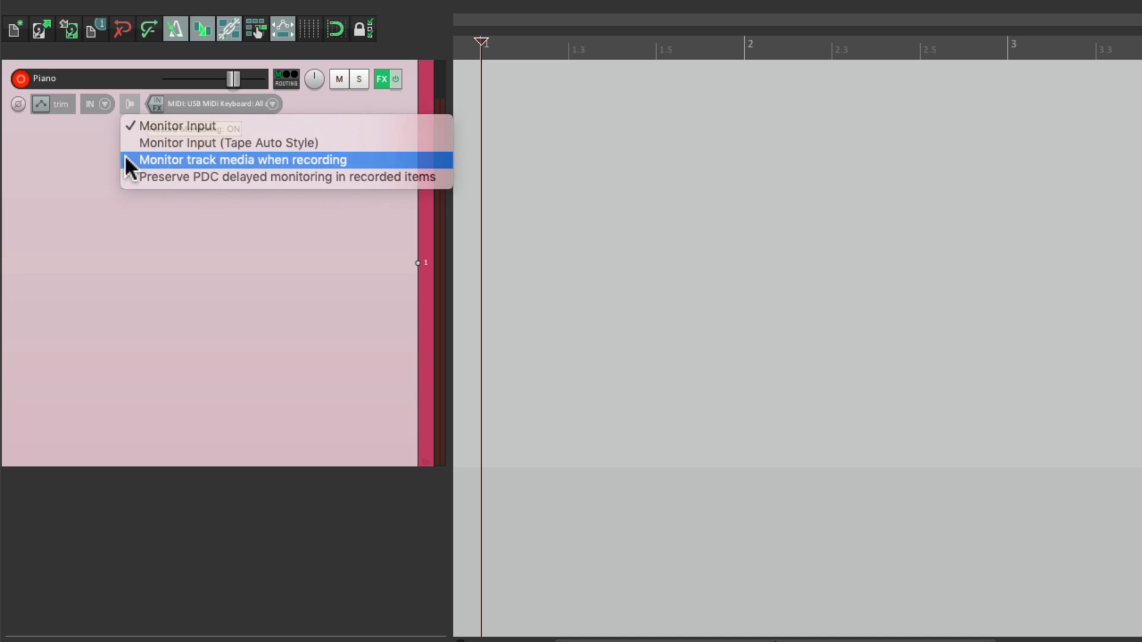
pyautogui.click(244, 159)
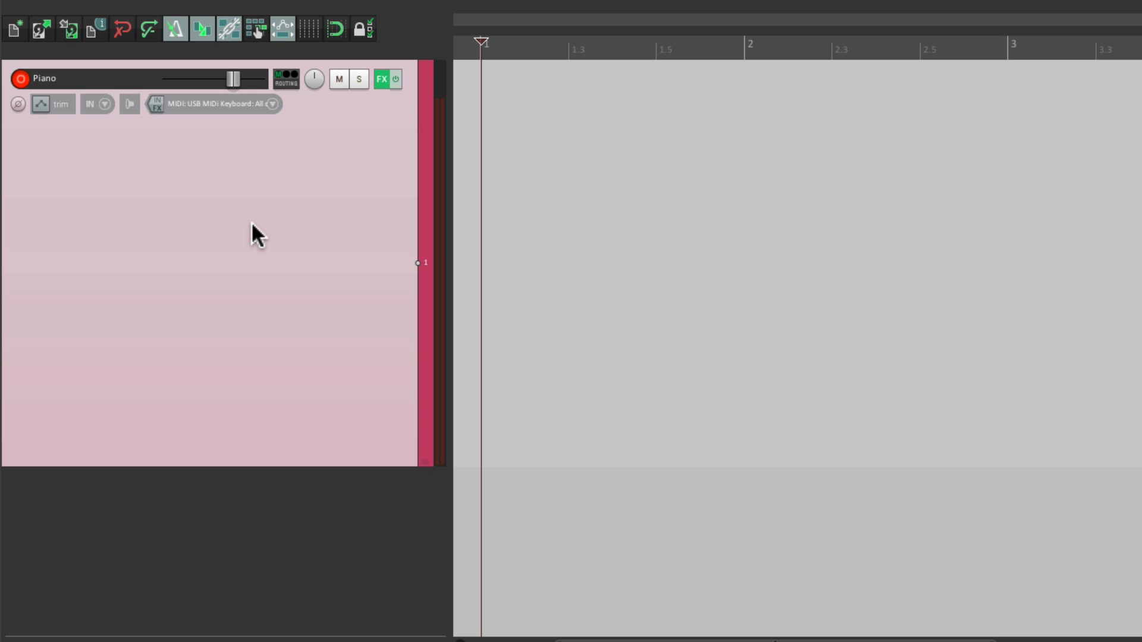
pyautogui.moveTo(229, 143)
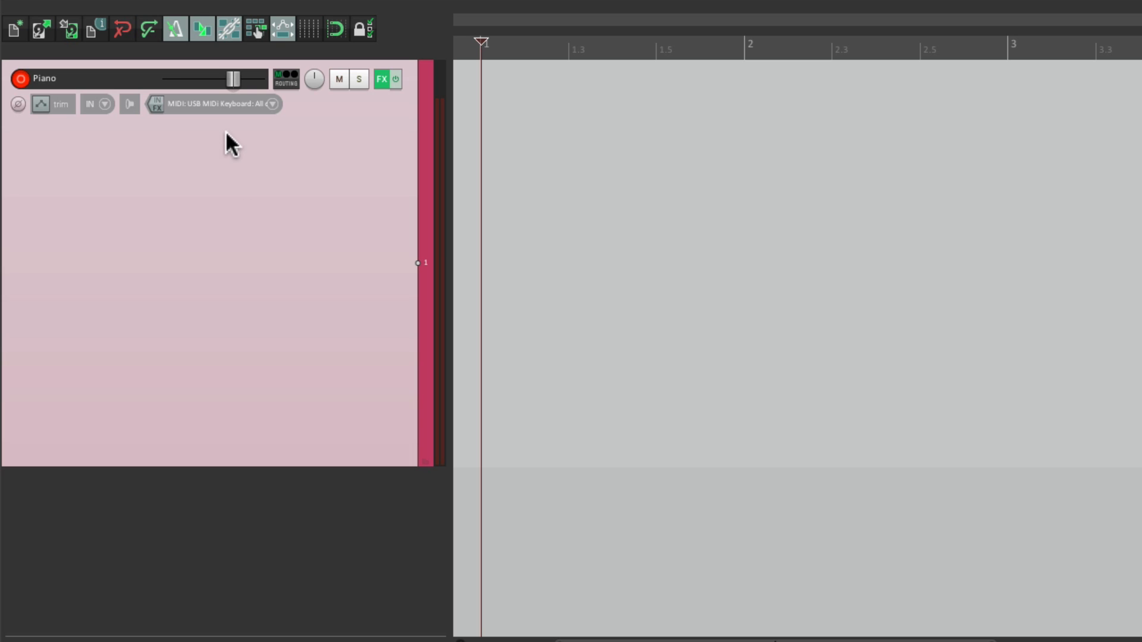
# Enable quantizing of the Piano track's MIDI recording to 1/8 notes
pyautogui.click(157, 103)
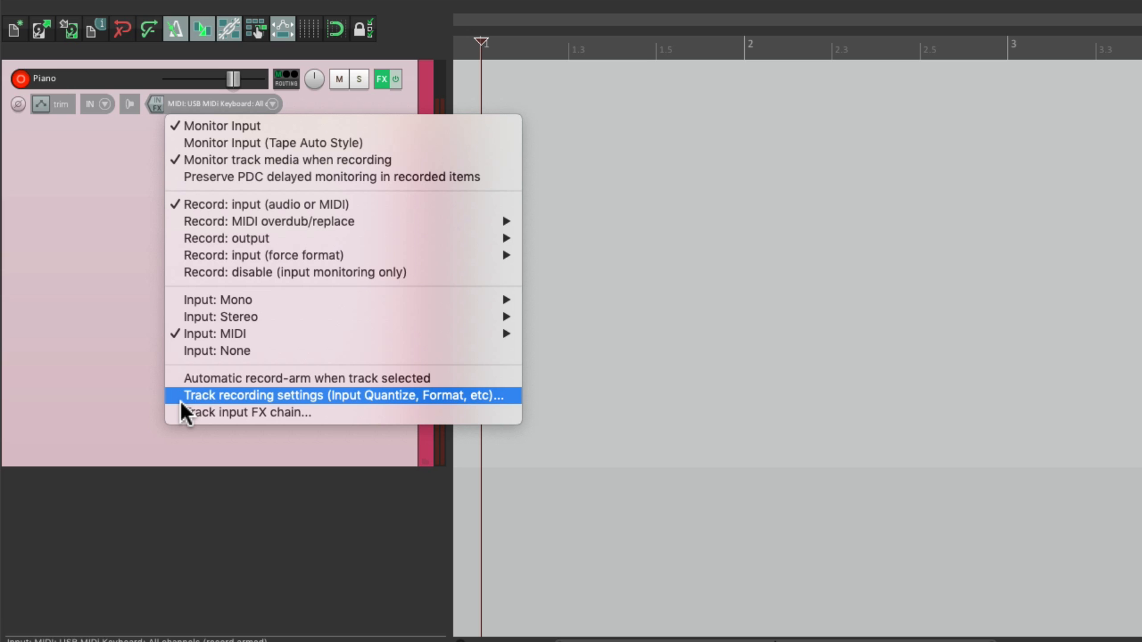
pyautogui.click(352, 395)
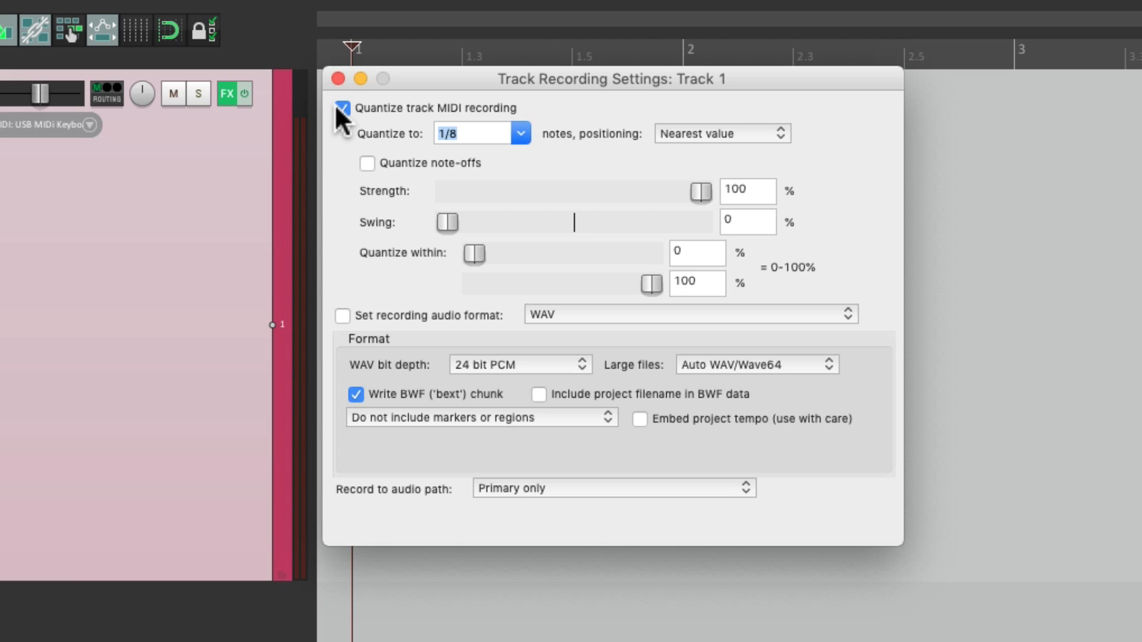
pyautogui.moveTo(374, 178)
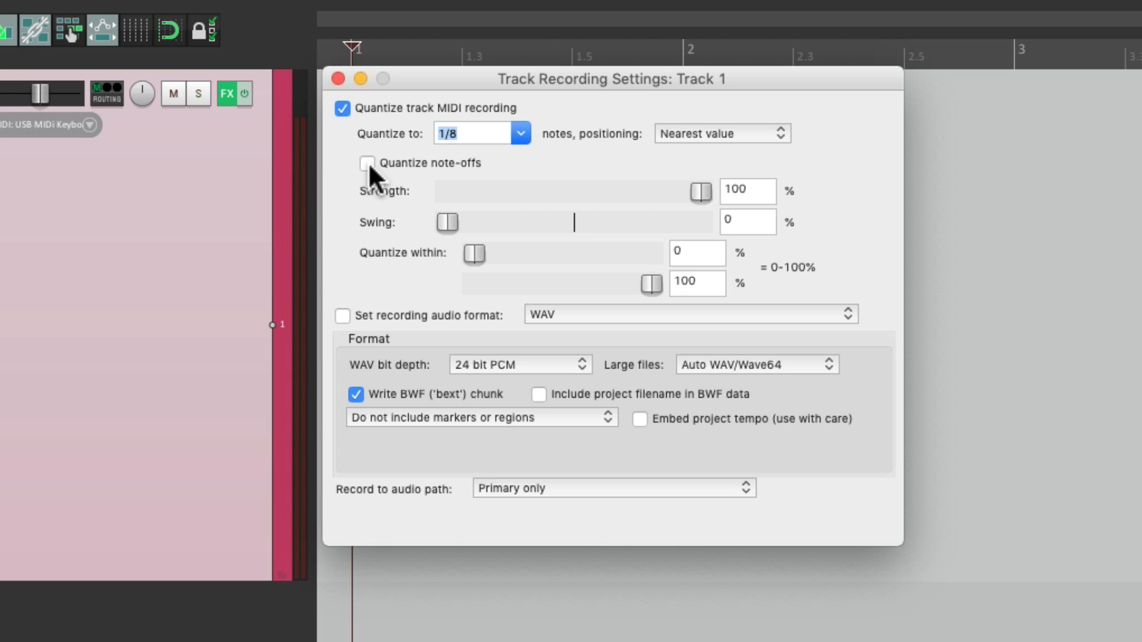
pyautogui.click(367, 163)
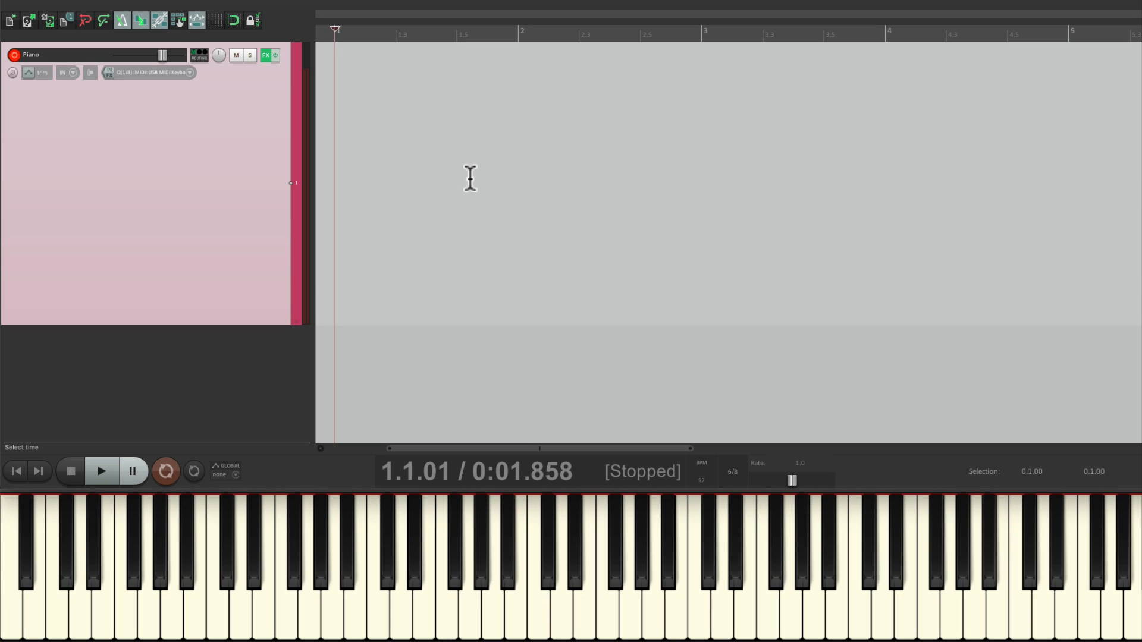
# Record a first MIDI layer, stop, then record a second layer over the same bars
pyautogui.click(165, 471)
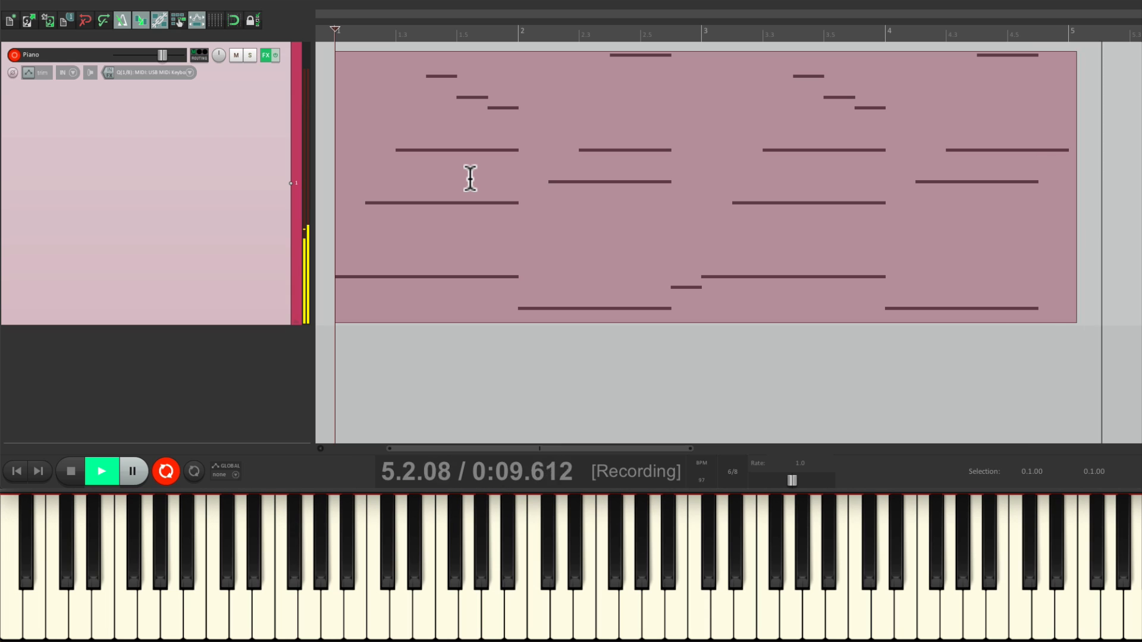
pyautogui.click(102, 471)
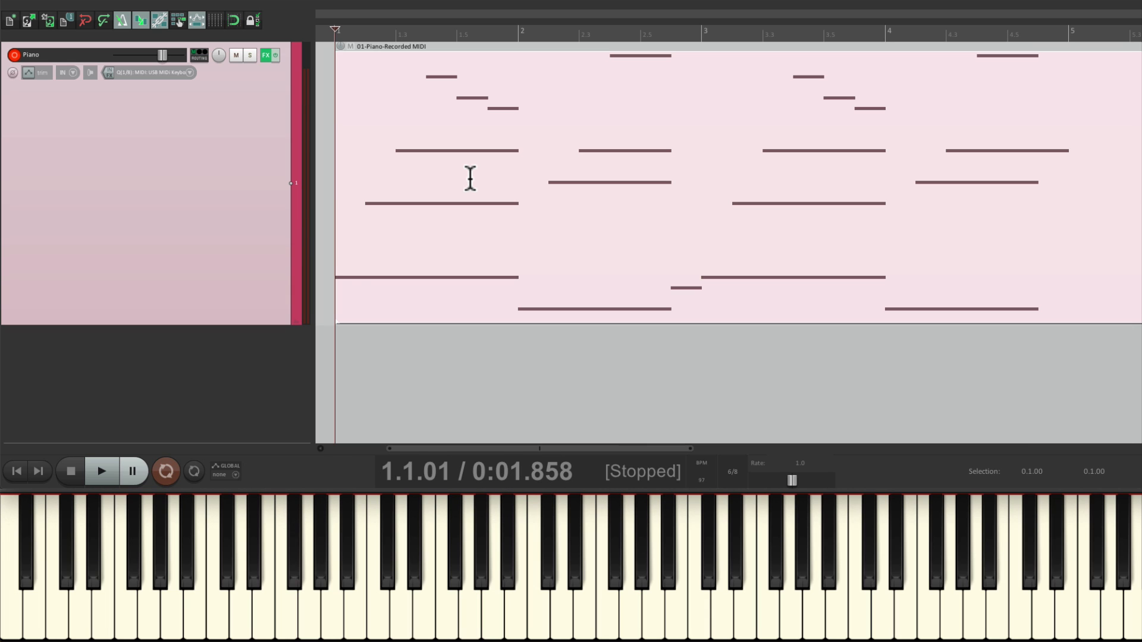
pyautogui.click(101, 471)
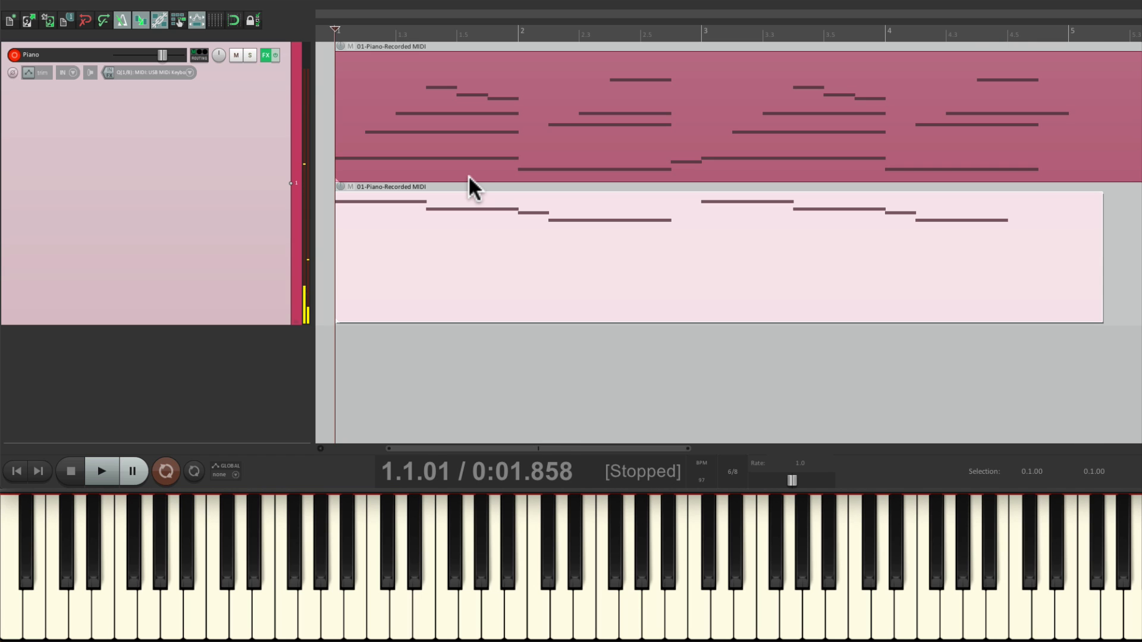
# Audition the two layers, record a third MIDI layer in its own lane, then deselect the items
pyautogui.click(101, 471)
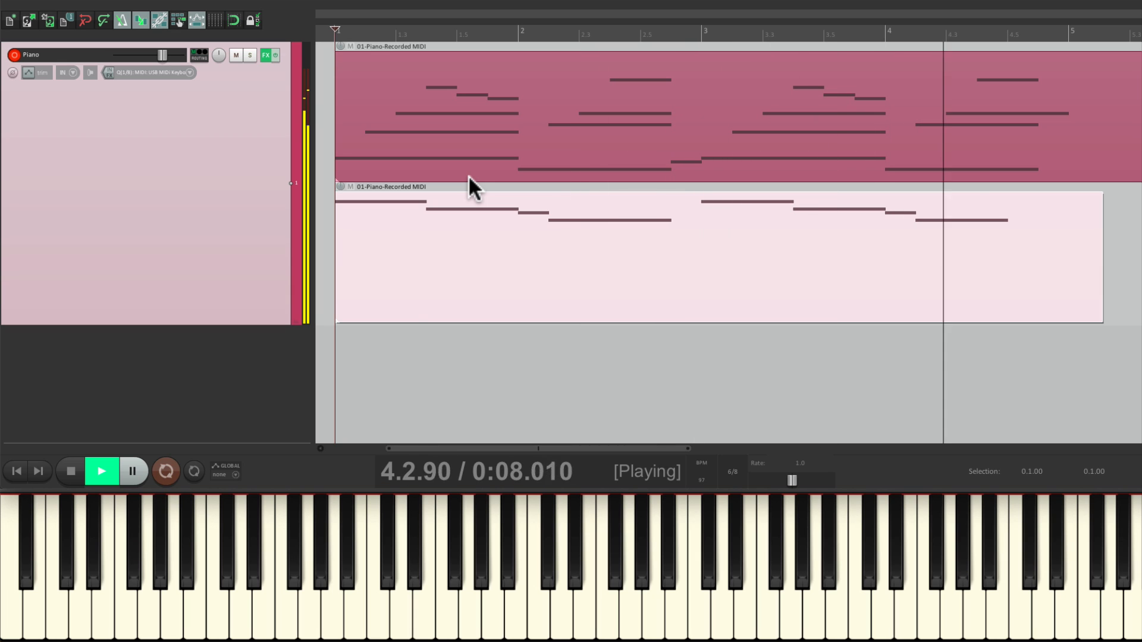
pyautogui.click(70, 471)
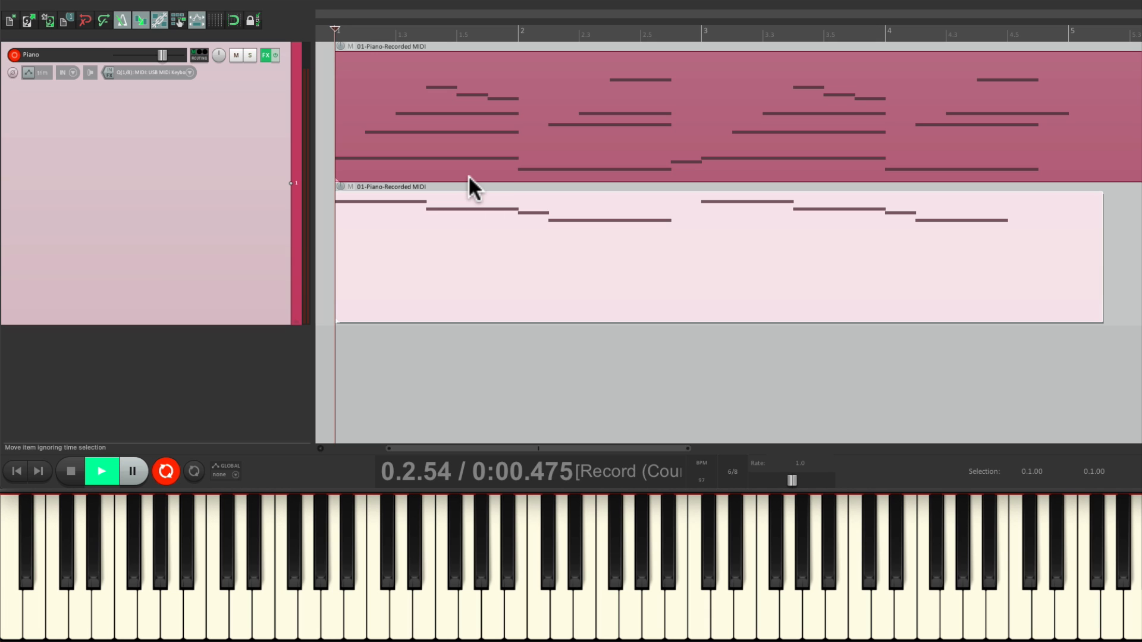
pyautogui.click(166, 471)
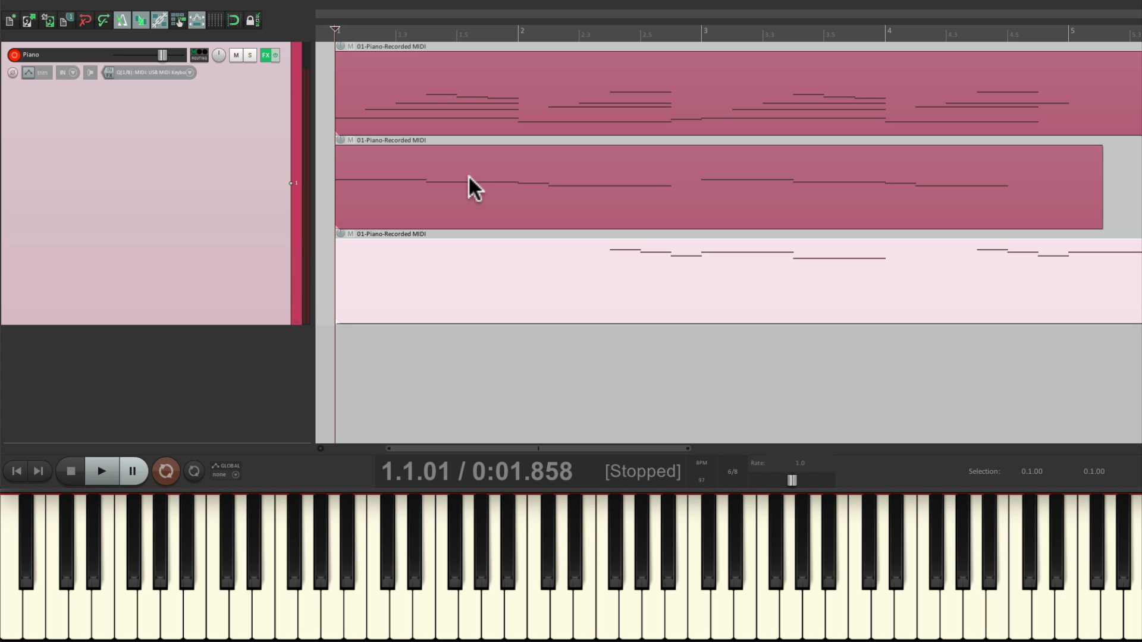
pyautogui.click(102, 471)
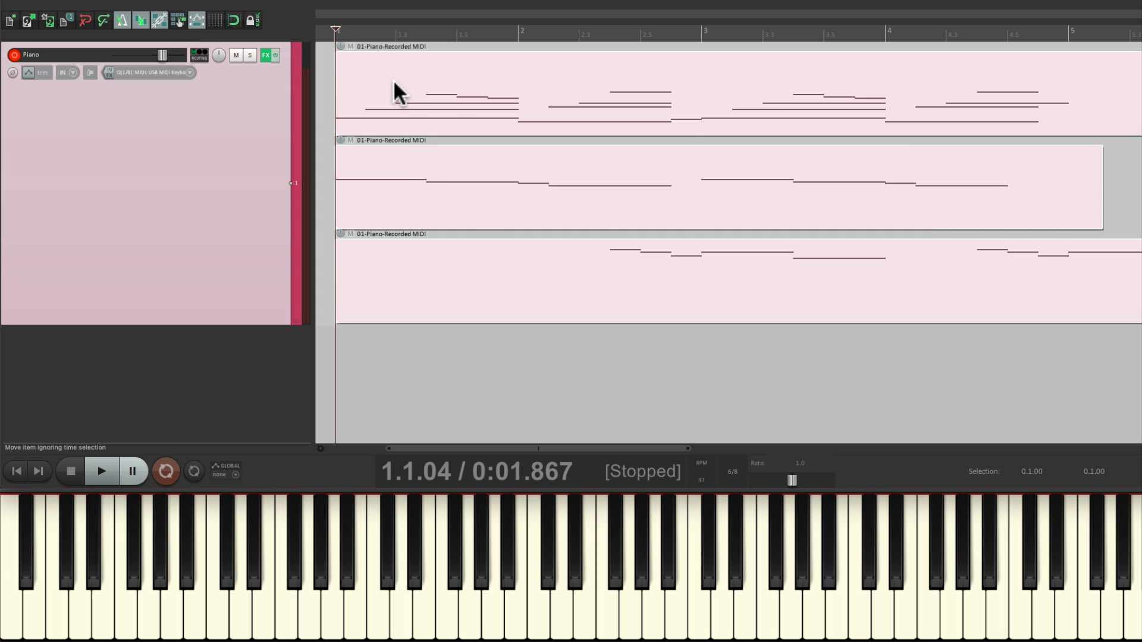
# Glue the three layered MIDI items into one combined item
pyautogui.rightClick(401, 92)
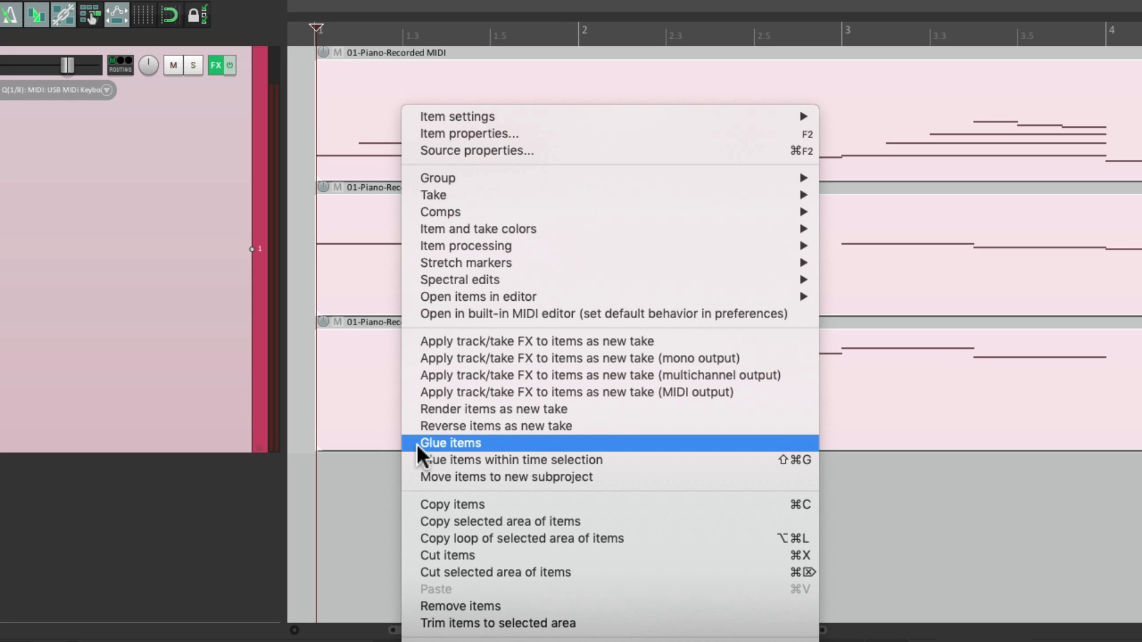
pyautogui.click(449, 442)
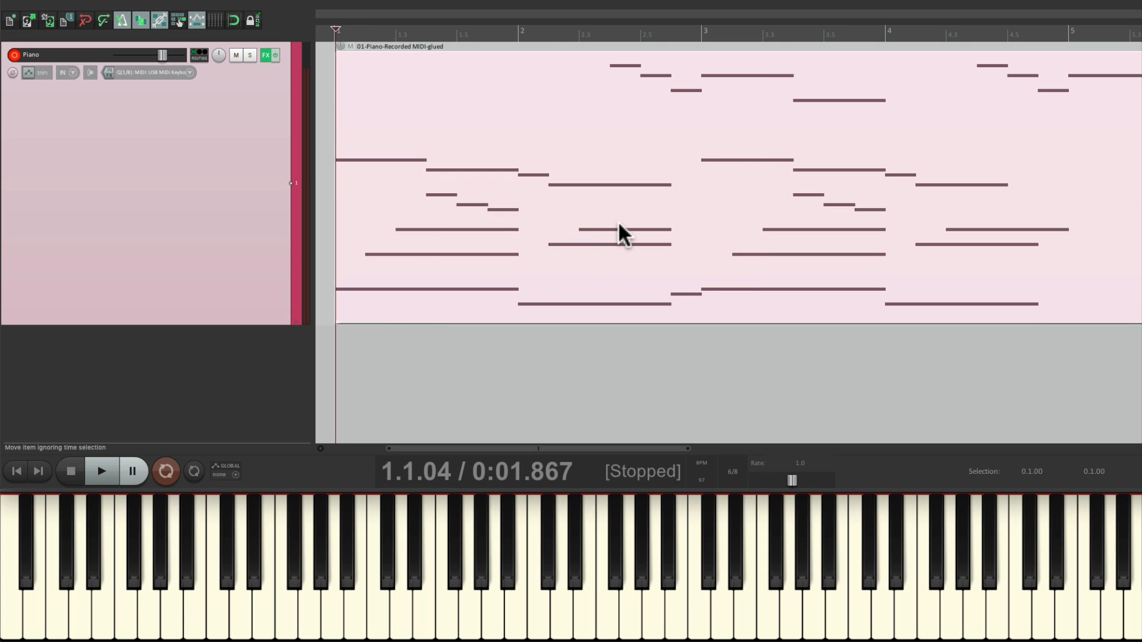
pyautogui.moveTo(429, 252)
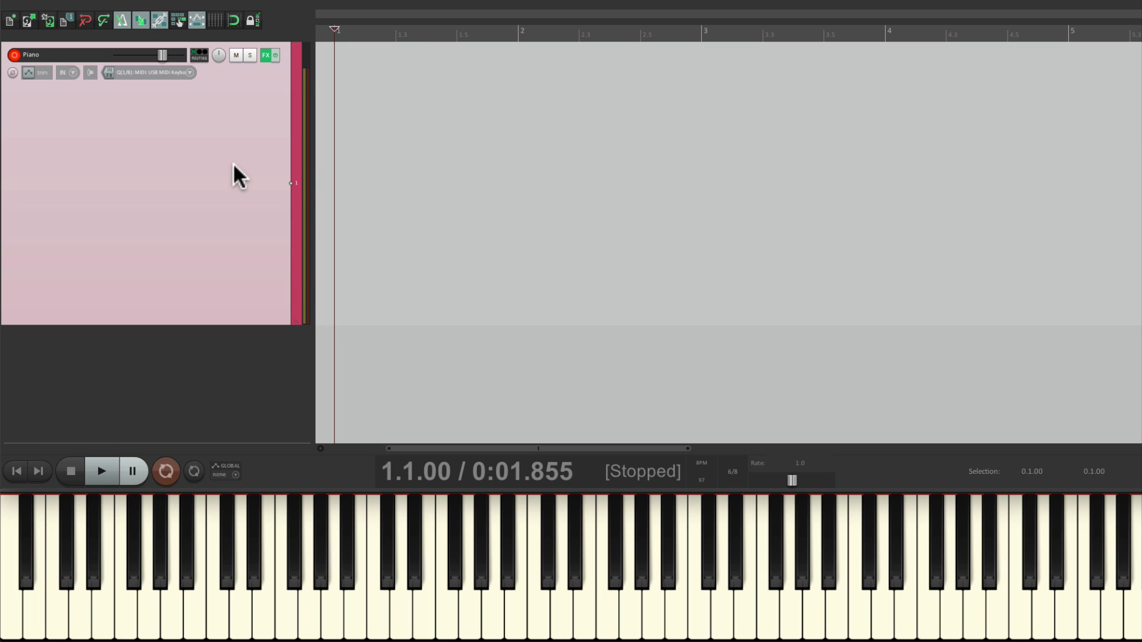
pyautogui.moveTo(337, 40)
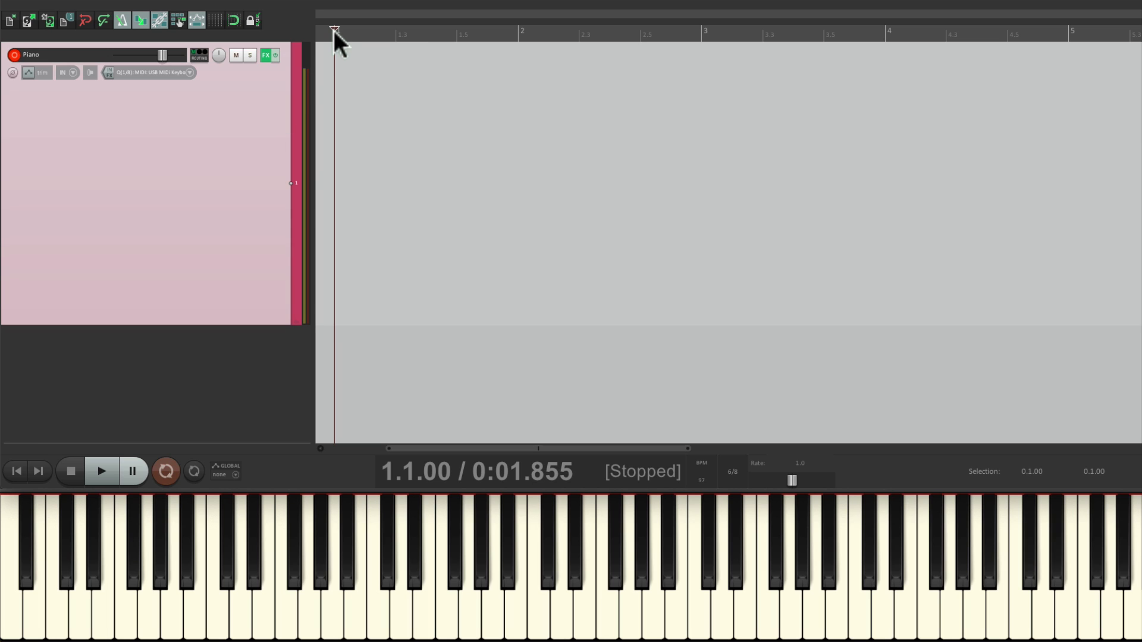
# Set a loop from bar 1 to 3 with Repeat on, then loop-record three stacked MIDI passes
pyautogui.moveTo(336, 31); pyautogui.dragTo(652, 31)
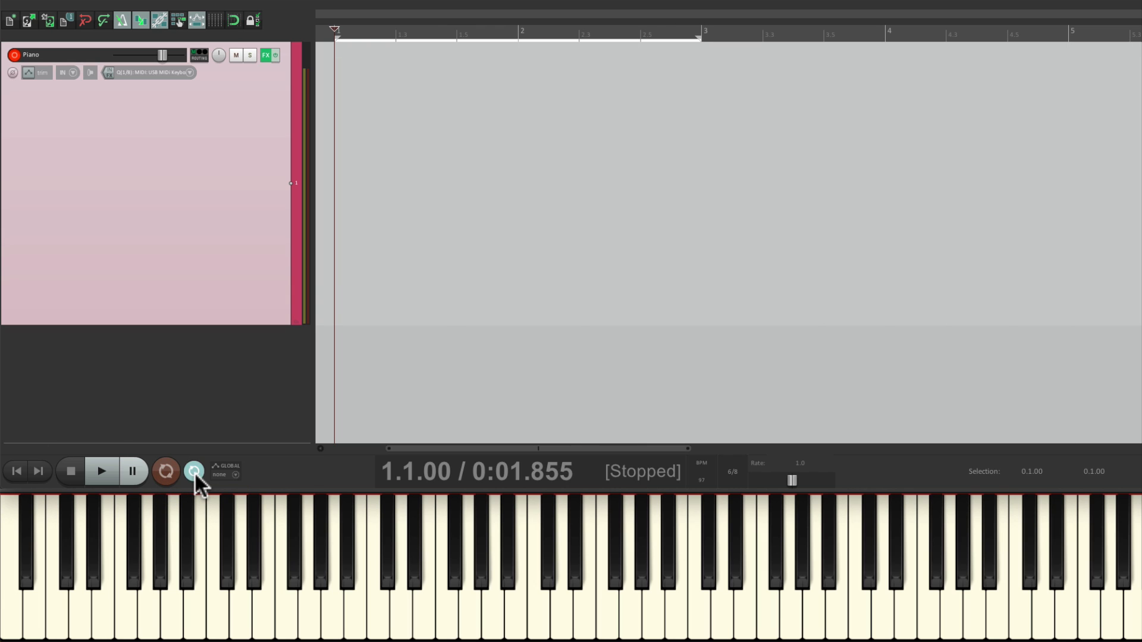
pyautogui.click(194, 472)
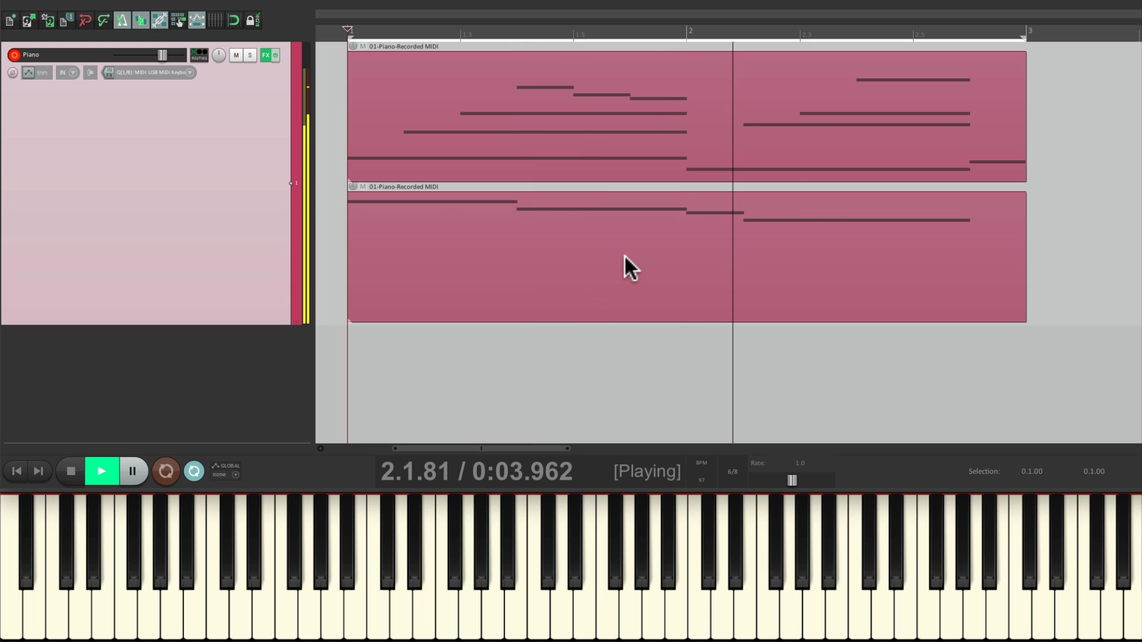
pyautogui.click(164, 471)
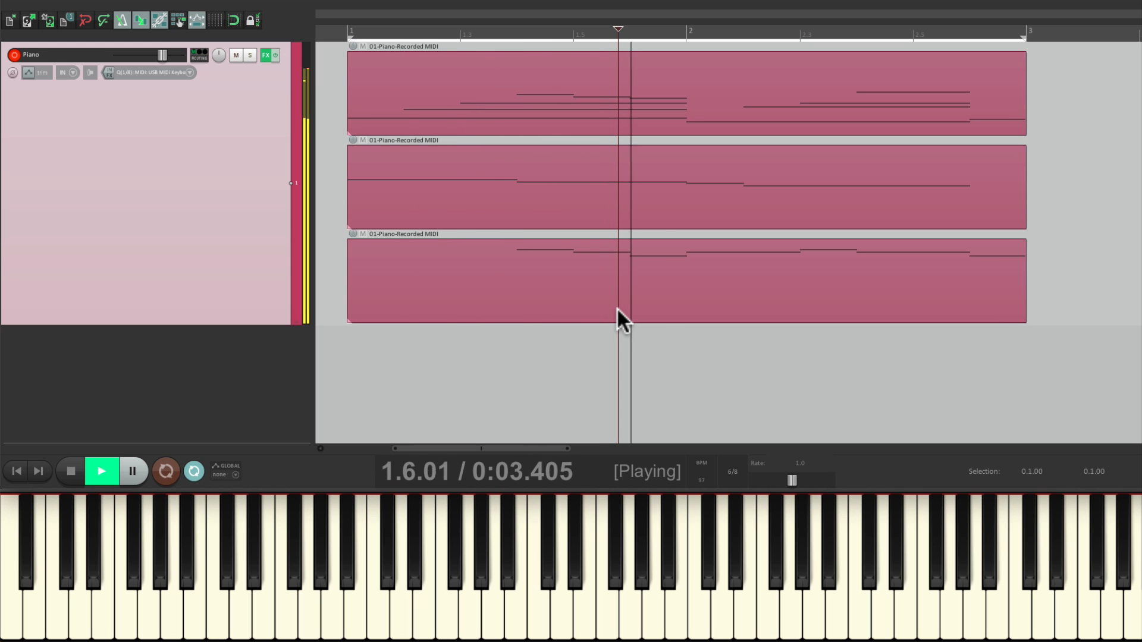
pyautogui.click(70, 471)
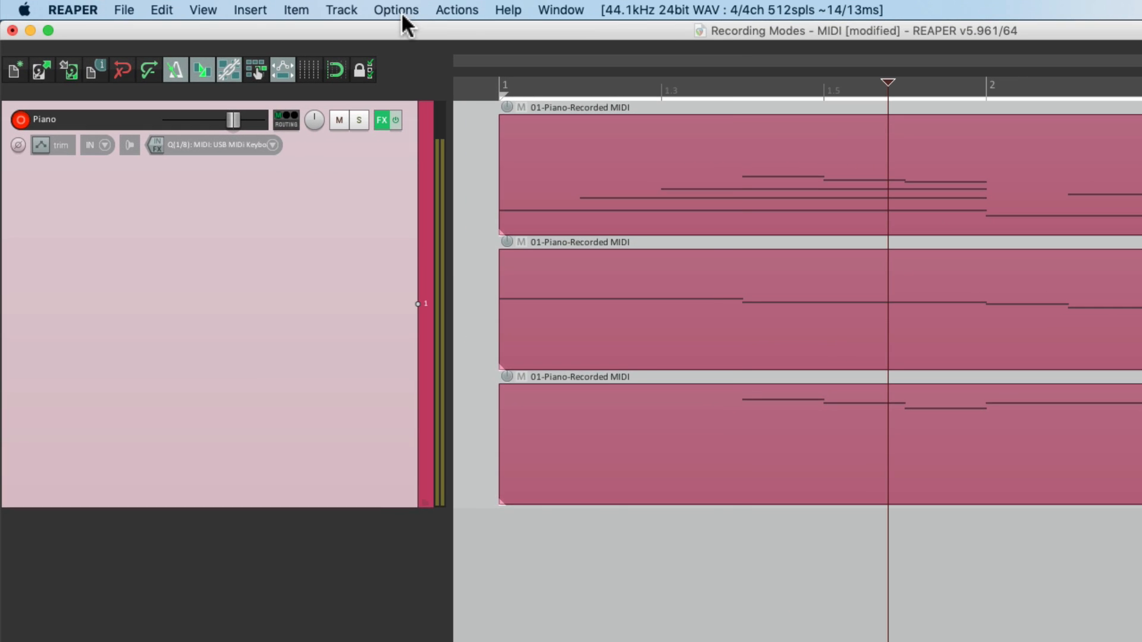
# In Options, choose to always add takes to new recorded items when looping
pyautogui.click(395, 9)
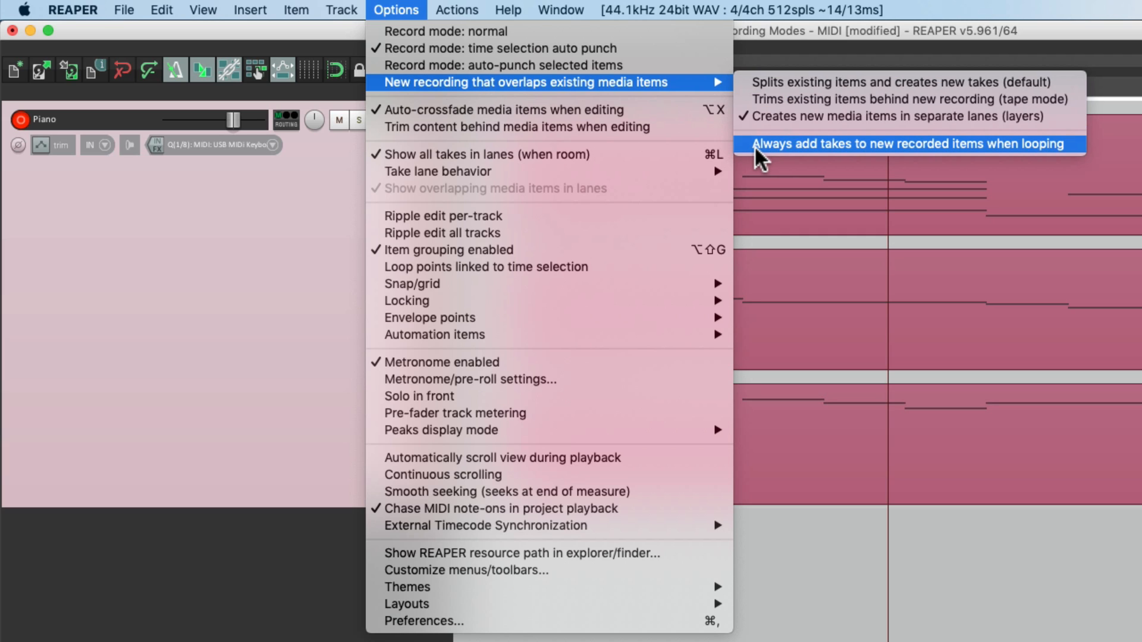
pyautogui.click(909, 144)
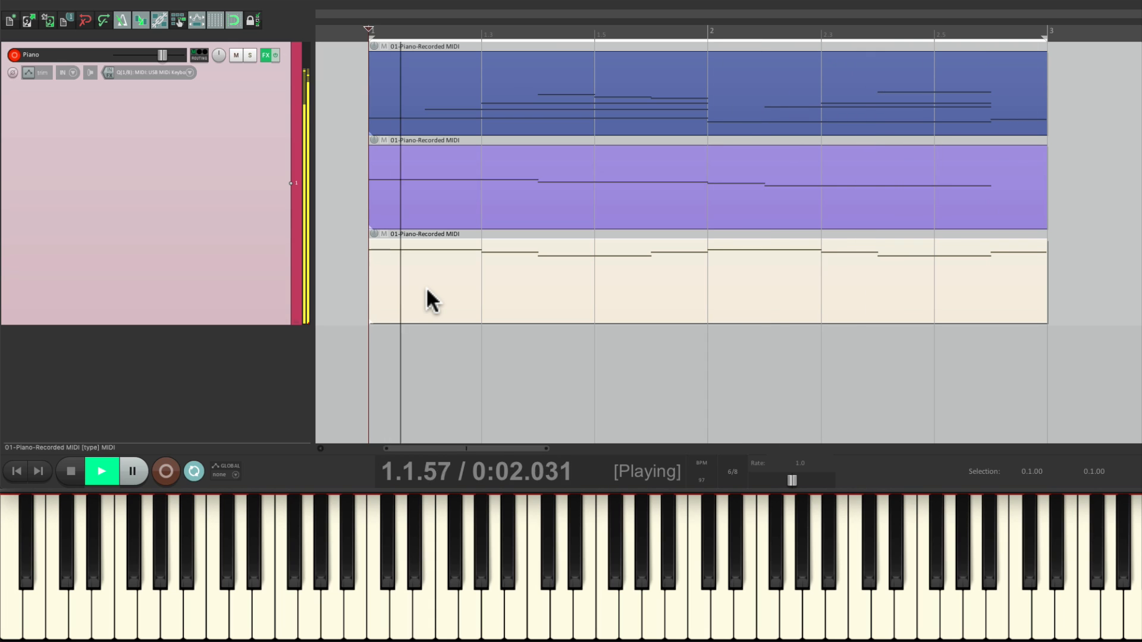
# Stop playback after auditioning the three stacked piano MIDI layers
pyautogui.click(70, 471)
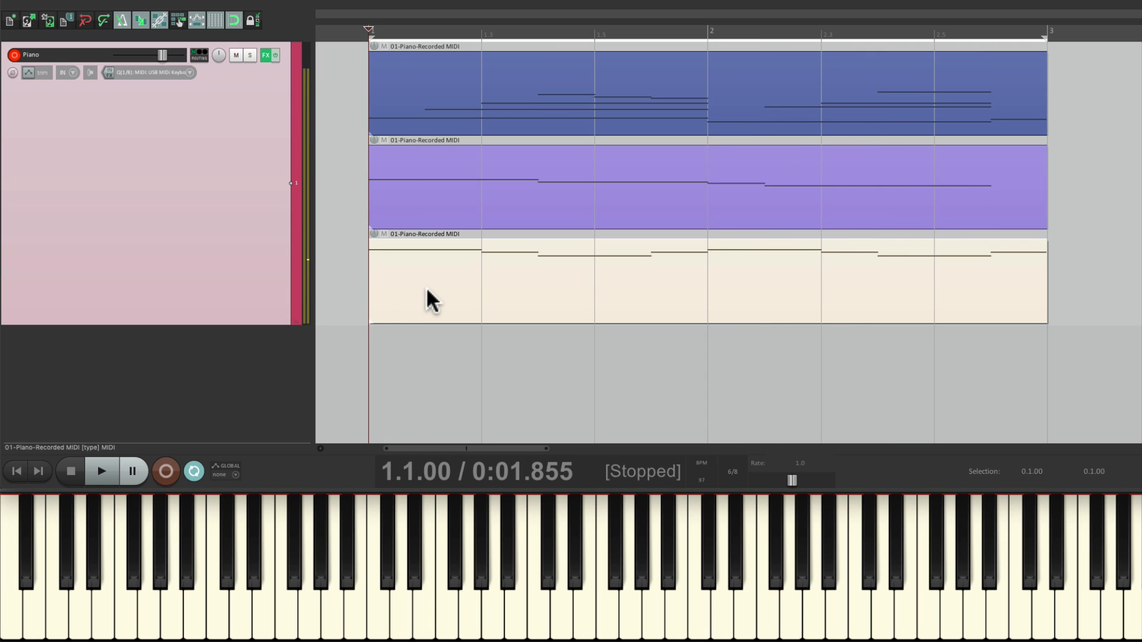